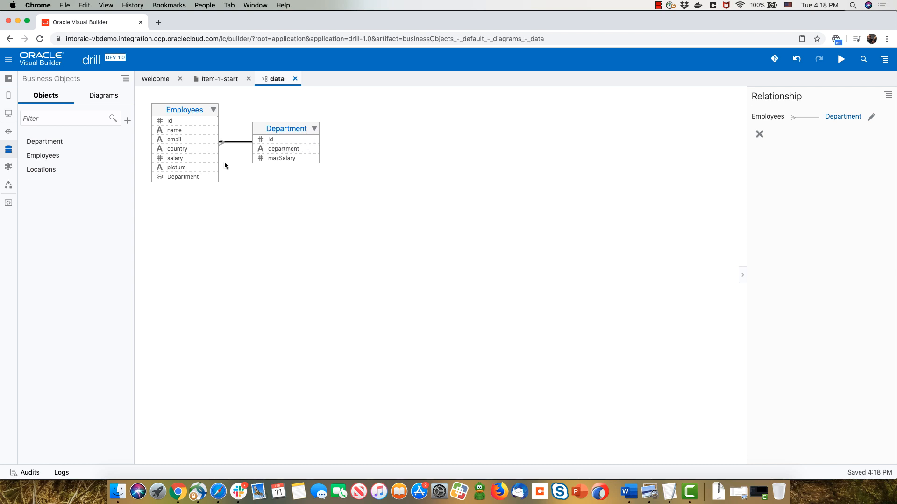
mouse_move(244, 144)
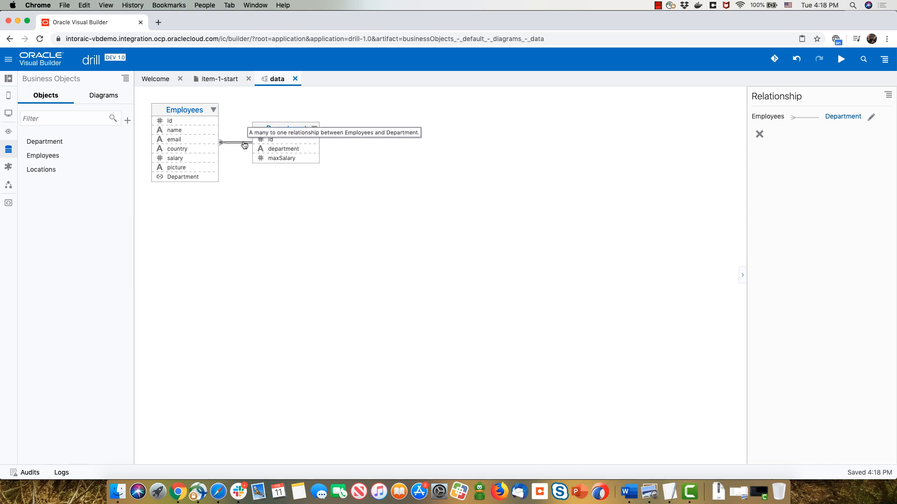
Enable the employeesCollection accessor on the Department side of the Employees–Department relationship
click(872, 118)
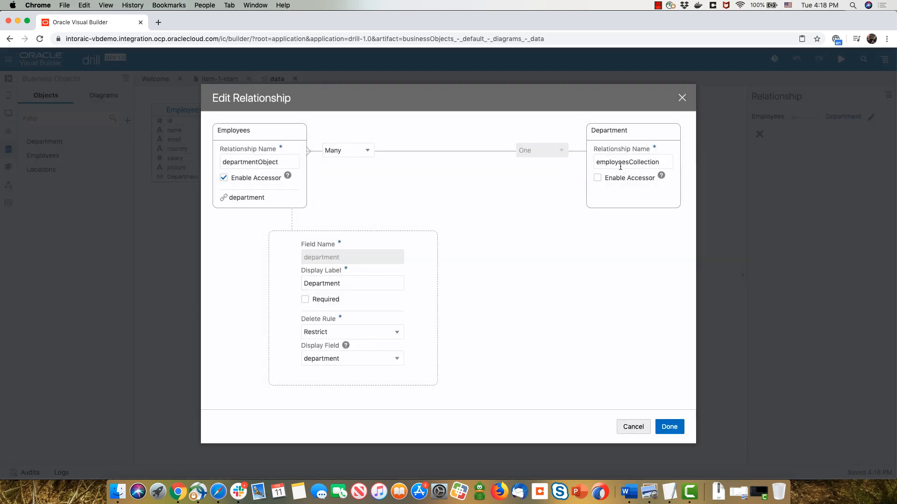
click(597, 178)
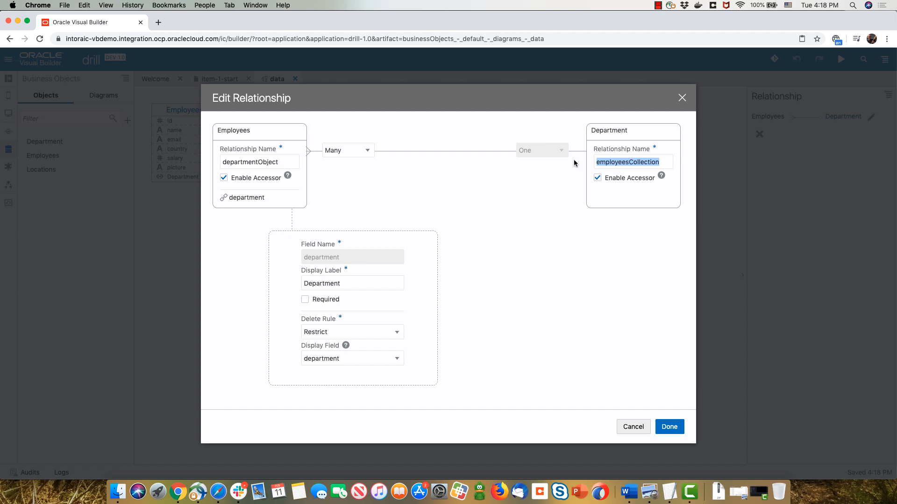
mouse_move(740, 311)
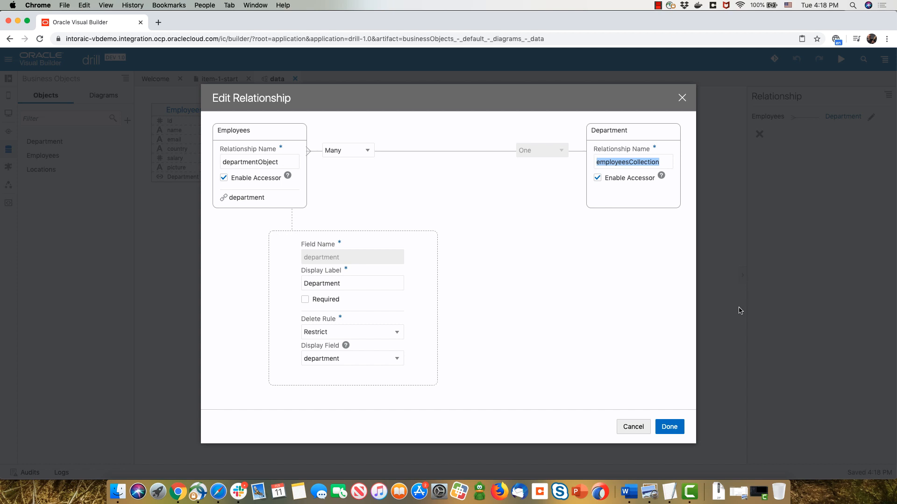
click(668, 427)
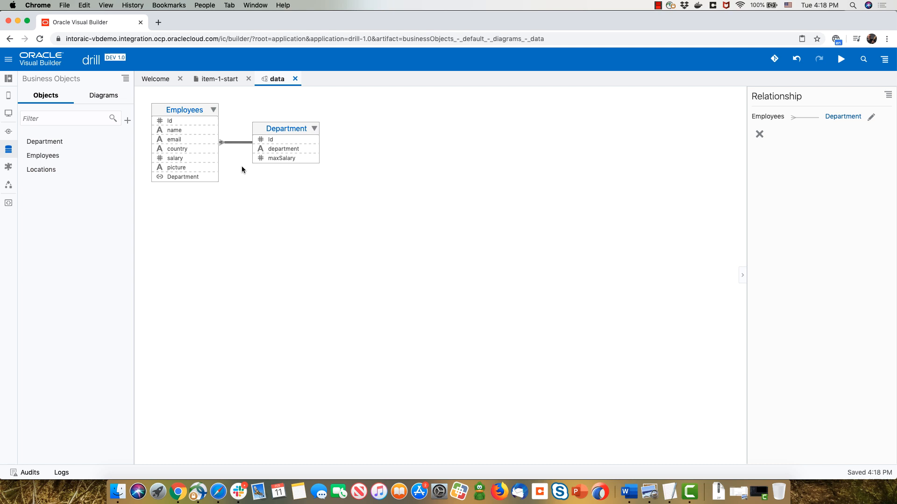
Start a new type on item-1-start from the GET /Department/{Department_Id} endpoint
click(220, 78)
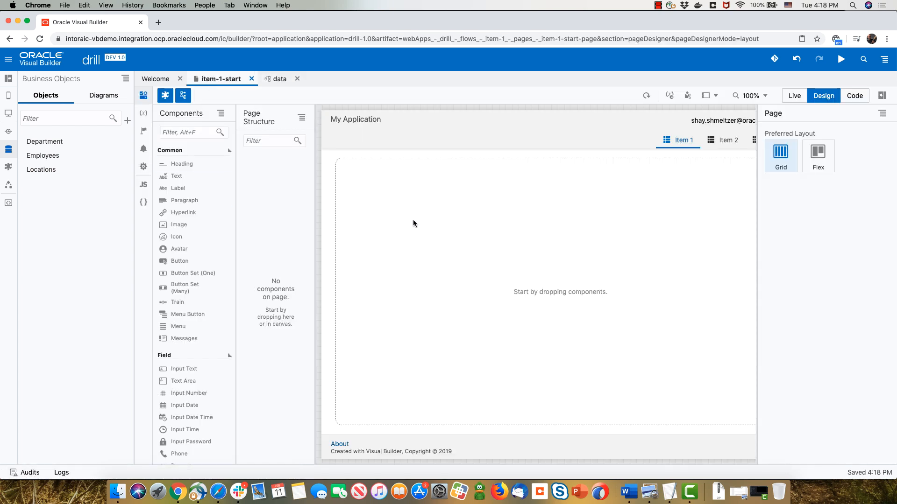
click(144, 113)
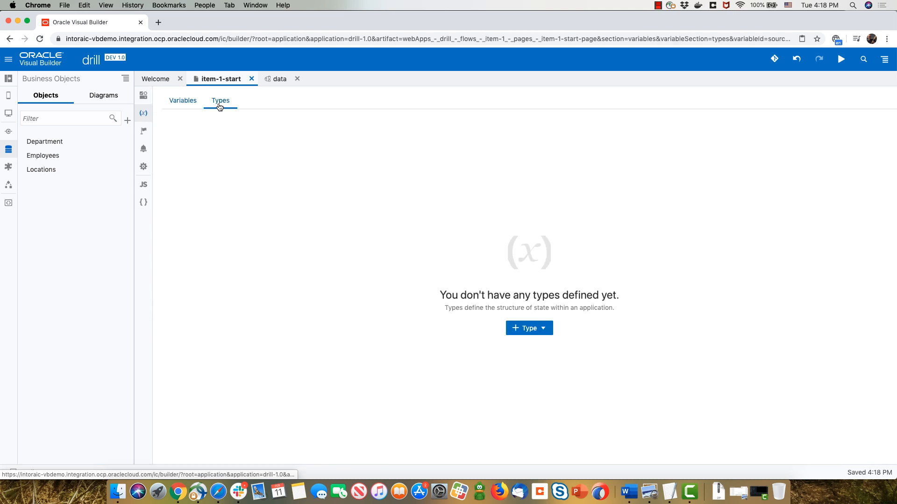
click(527, 328)
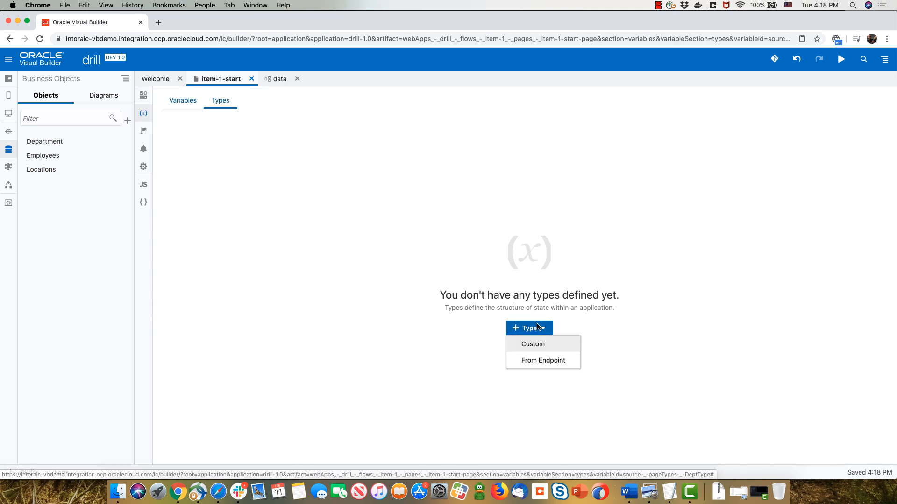
click(542, 360)
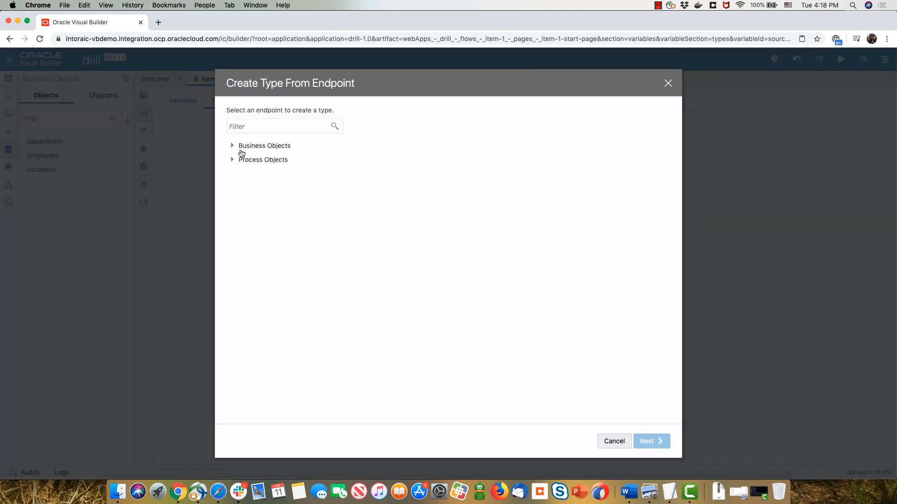
click(233, 146)
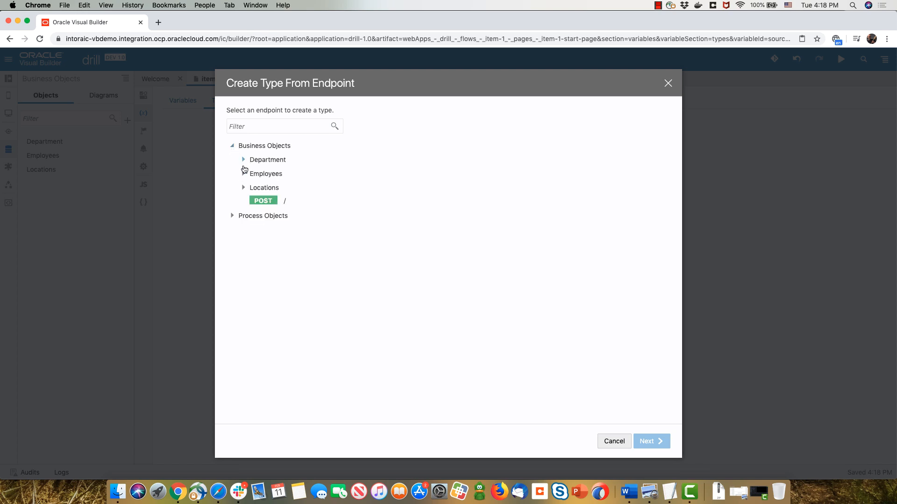
click(243, 160)
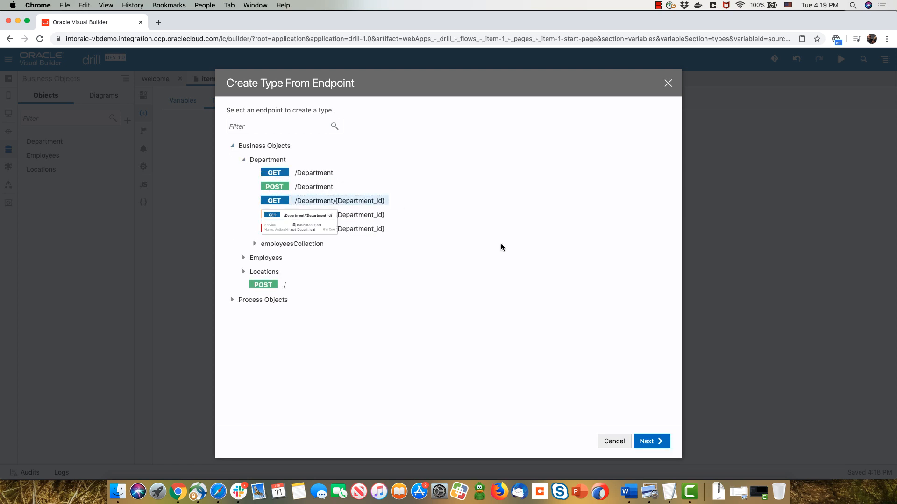
click(650, 441)
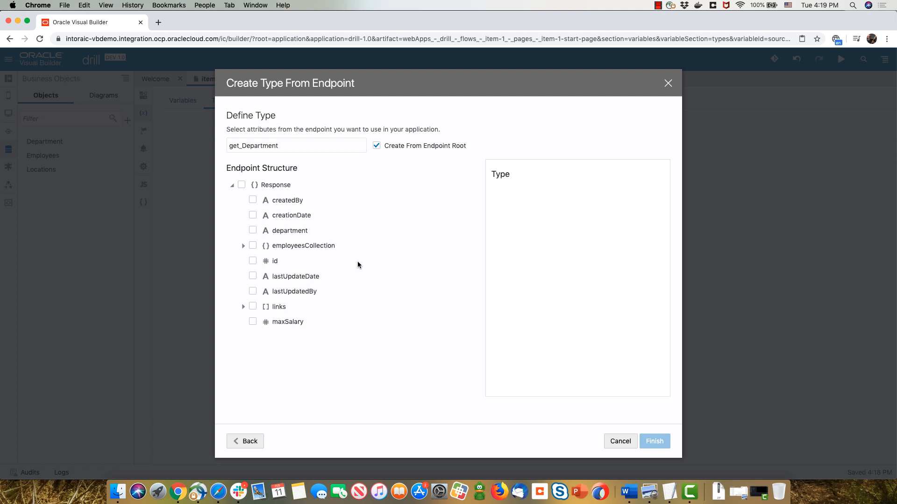
Include department, id and the employees' name, picture and salary fields in the type
click(253, 260)
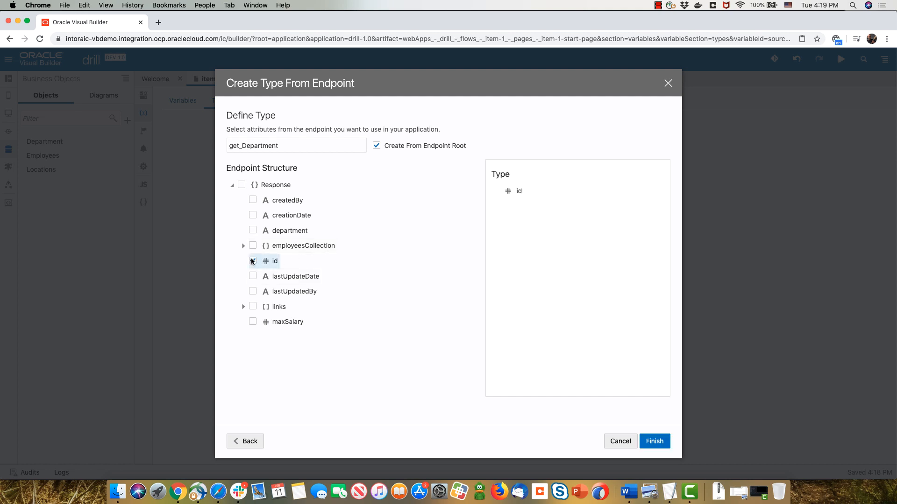
click(253, 230)
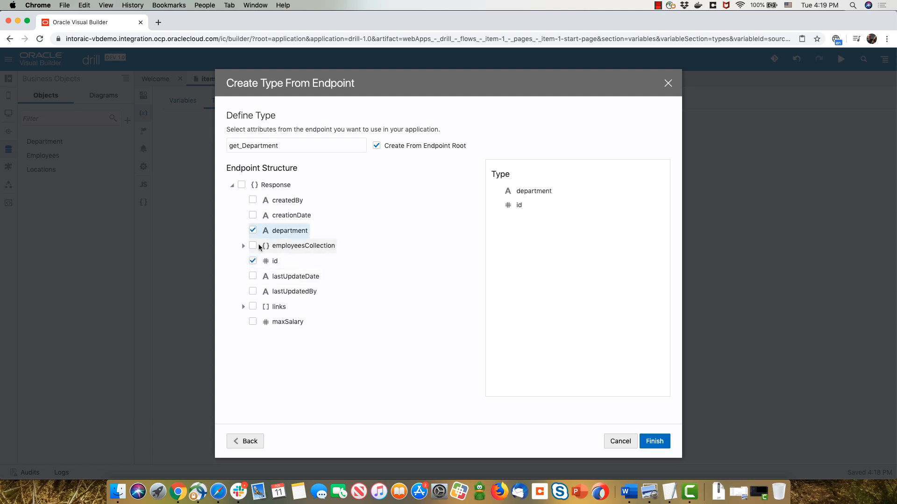
click(243, 246)
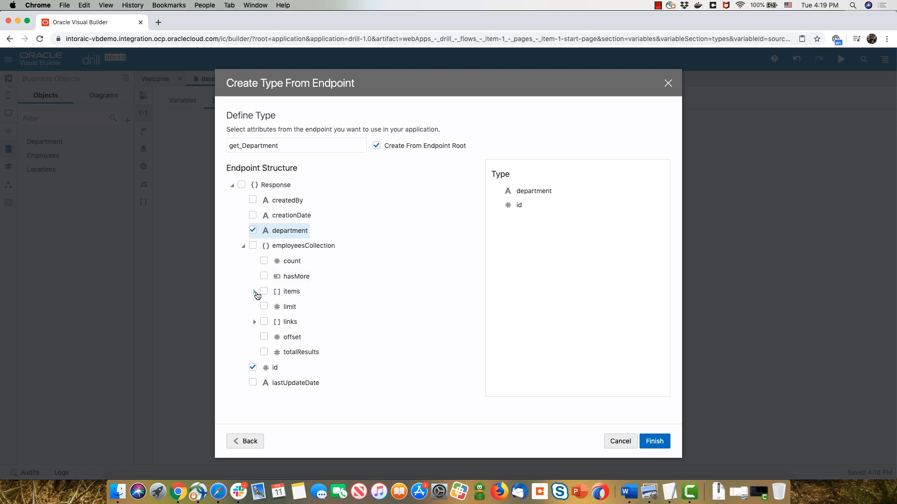
click(255, 292)
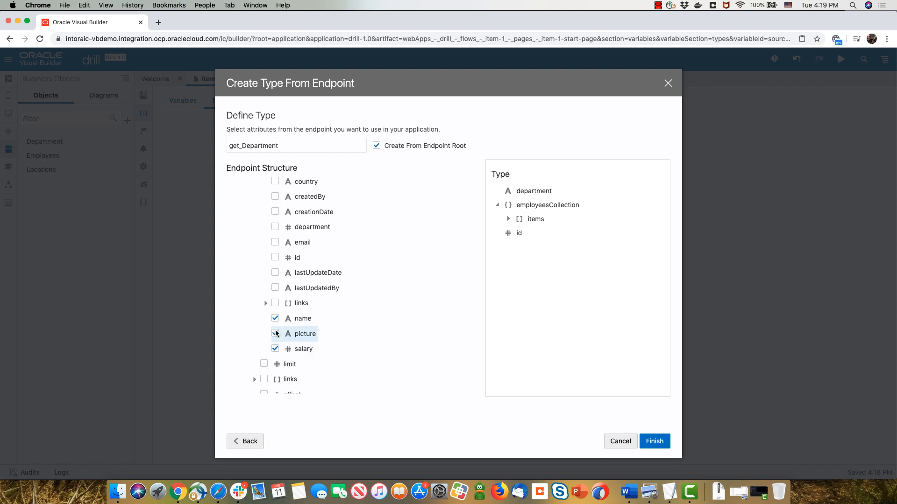
click(275, 333)
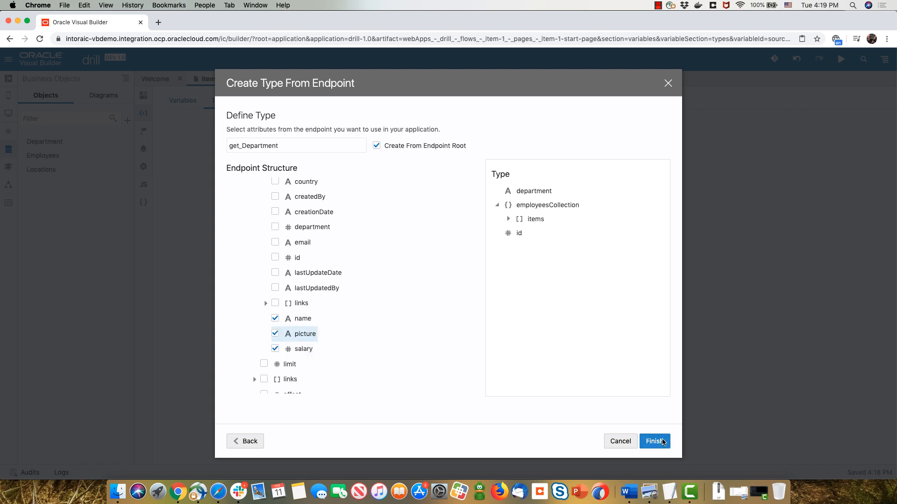
Finish the type and rename its id from get_Department to DeptType
click(654, 441)
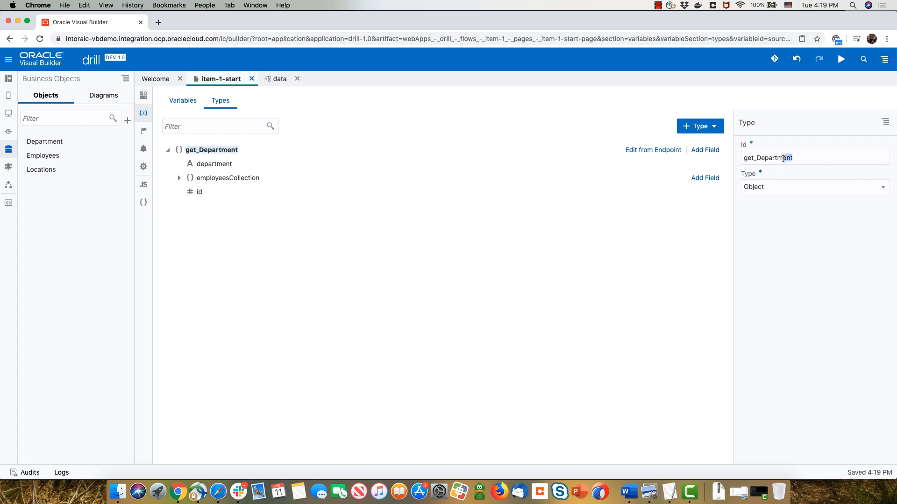
text(Dept)
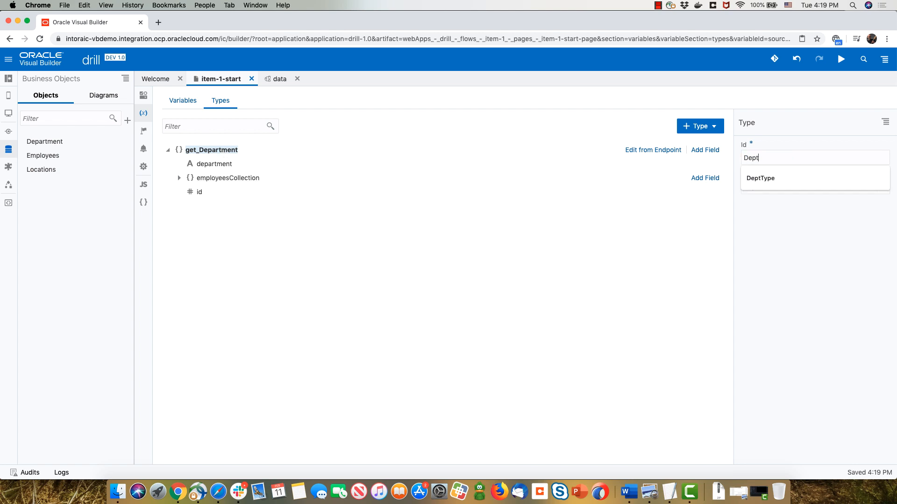
text(ID)
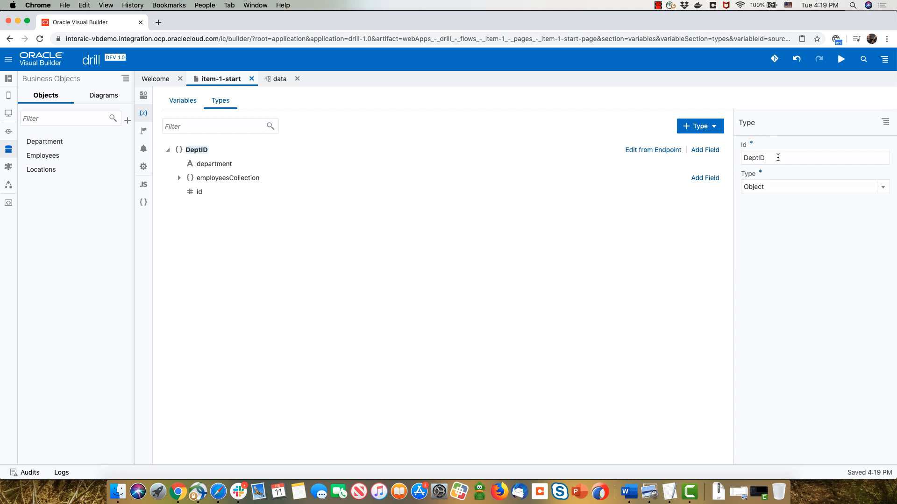
text(DeptType)
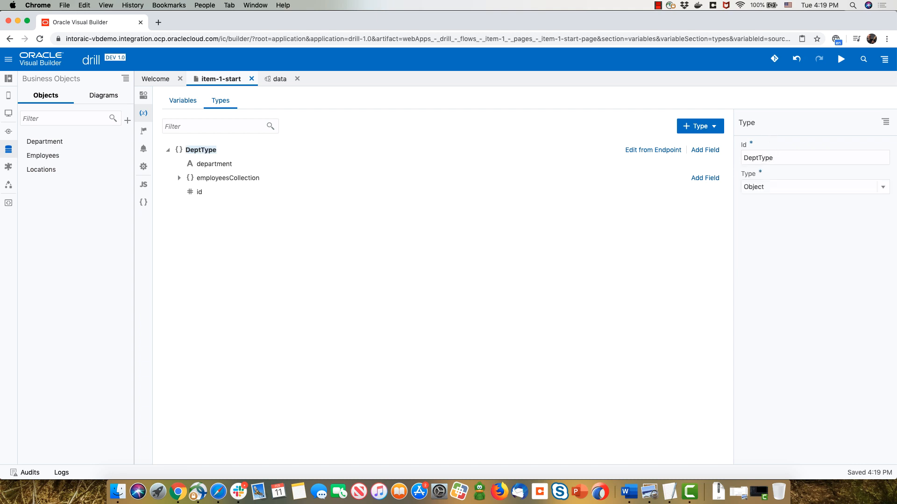
Create Array Data Provider variable DeptArray with item type DeptType and id attribute id
click(182, 100)
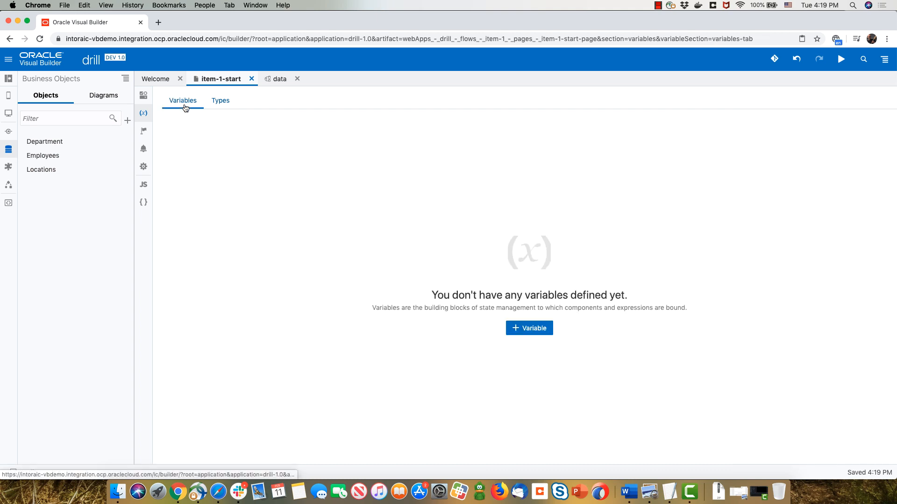
click(528, 328)
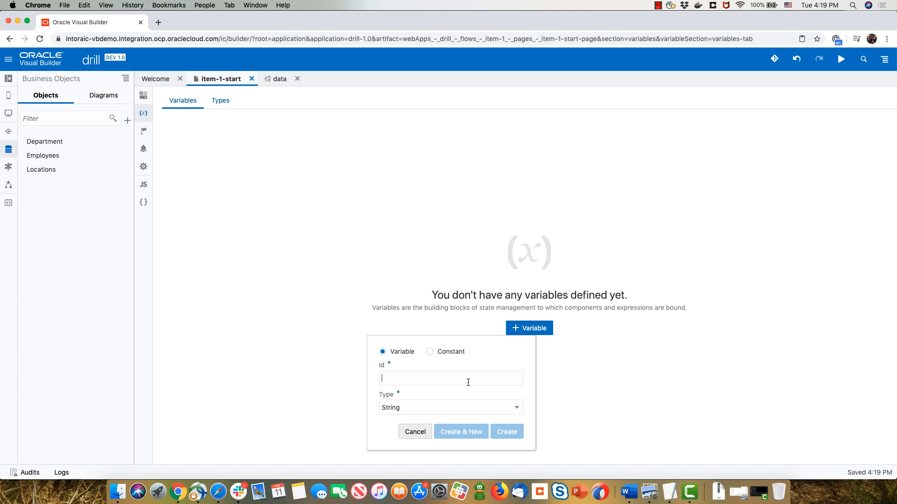
text(DeptArray)
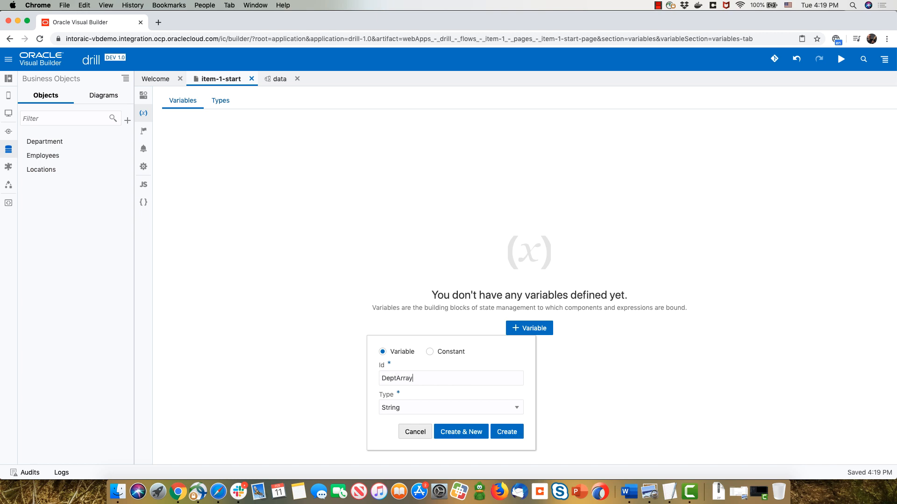
click(449, 407)
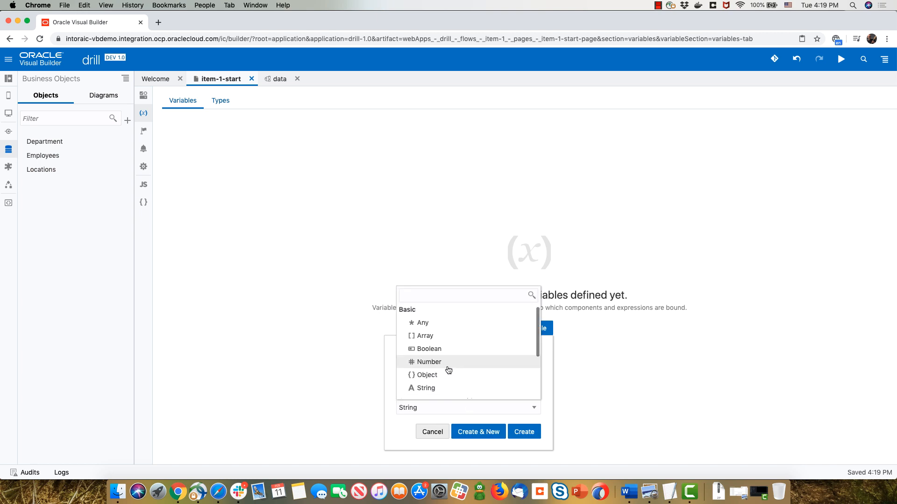
click(428, 335)
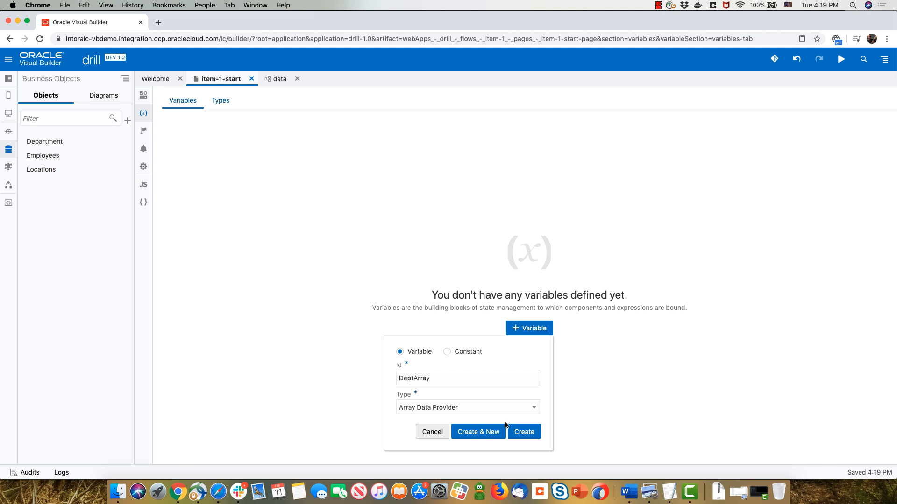
click(523, 432)
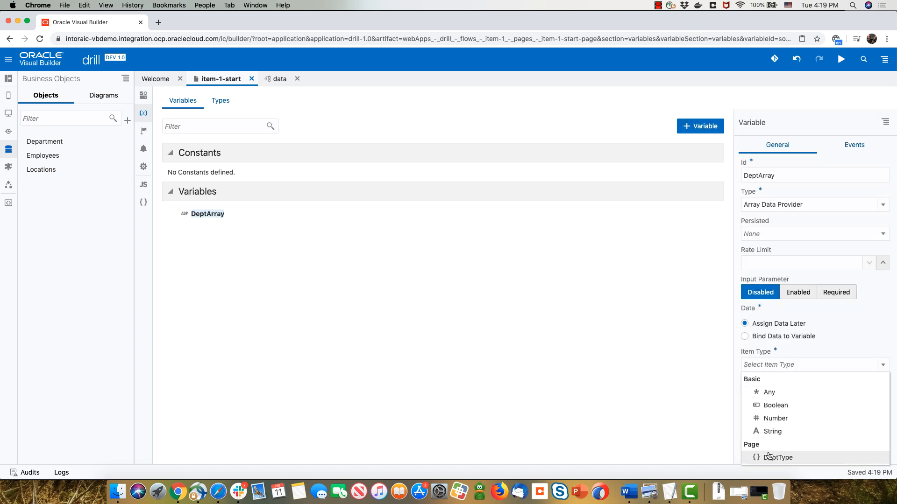
click(780, 456)
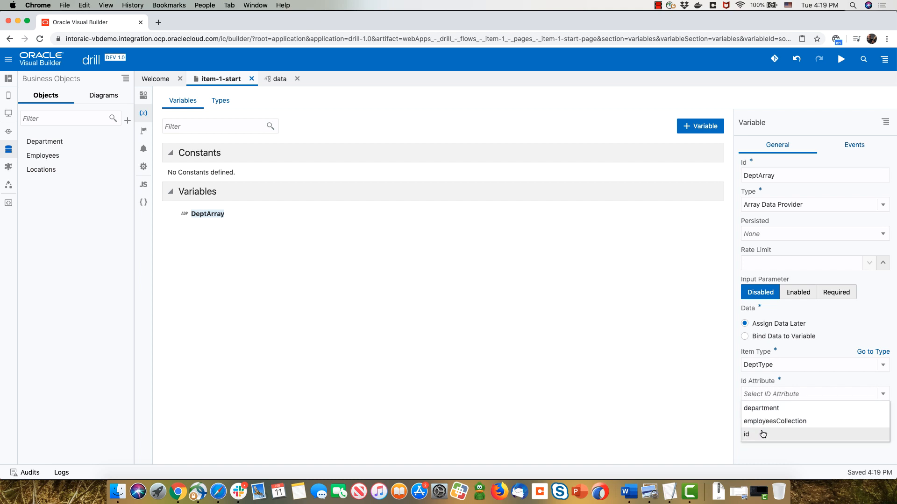
click(747, 435)
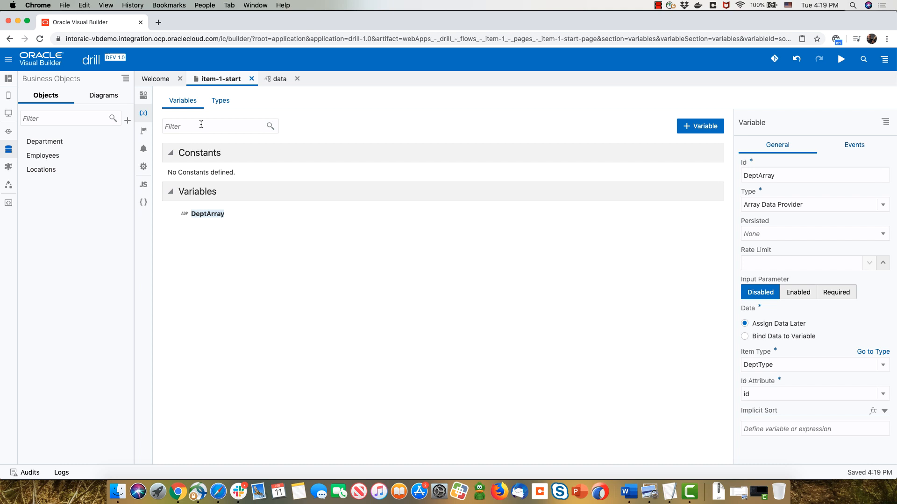
Add a vbEnter event listener running a new page action chain named FetchData
click(143, 149)
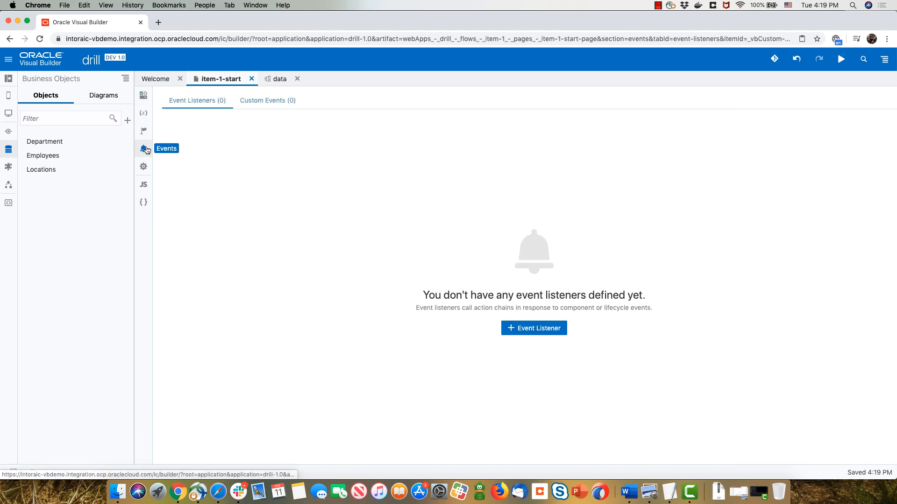
click(533, 328)
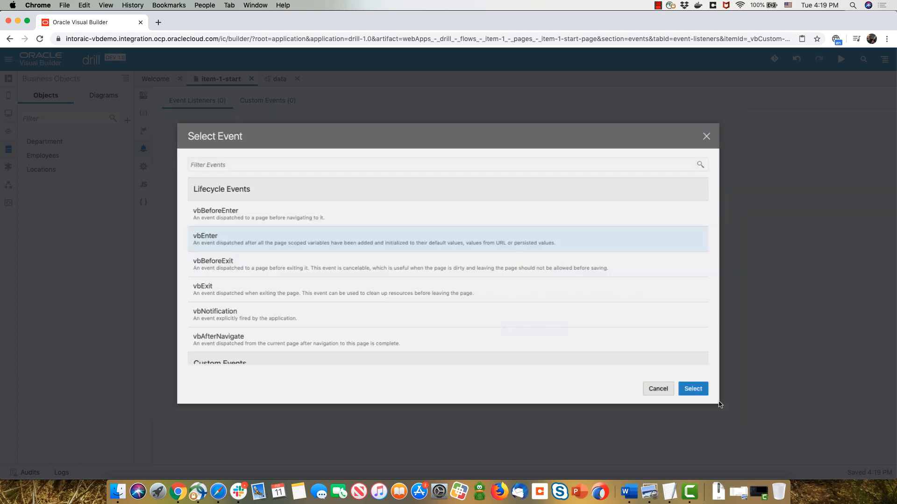
click(692, 388)
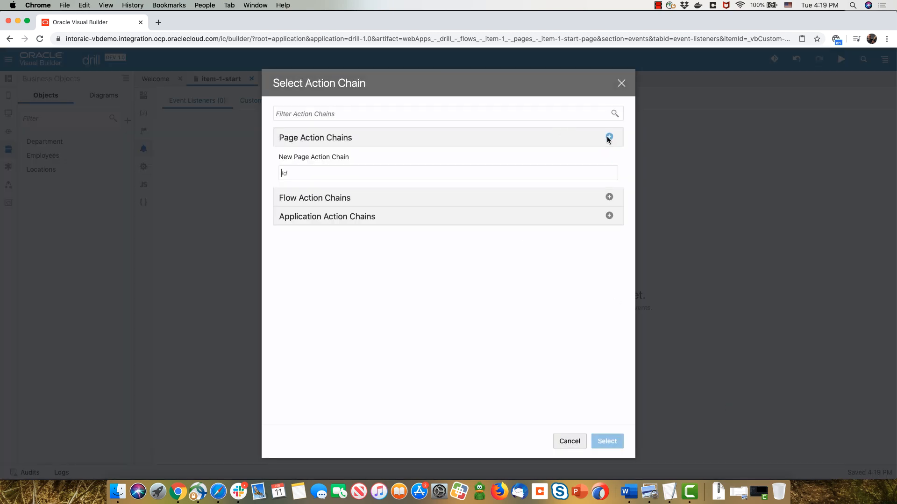
text(Fet)
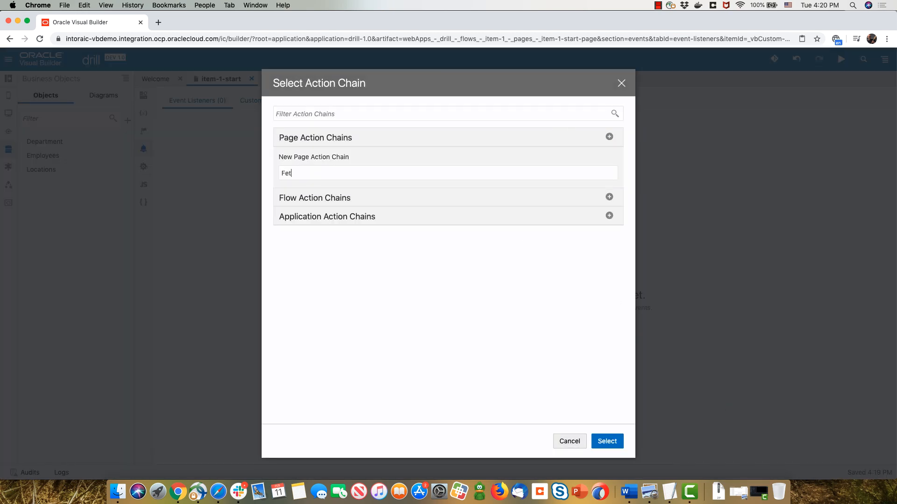
text(chData)
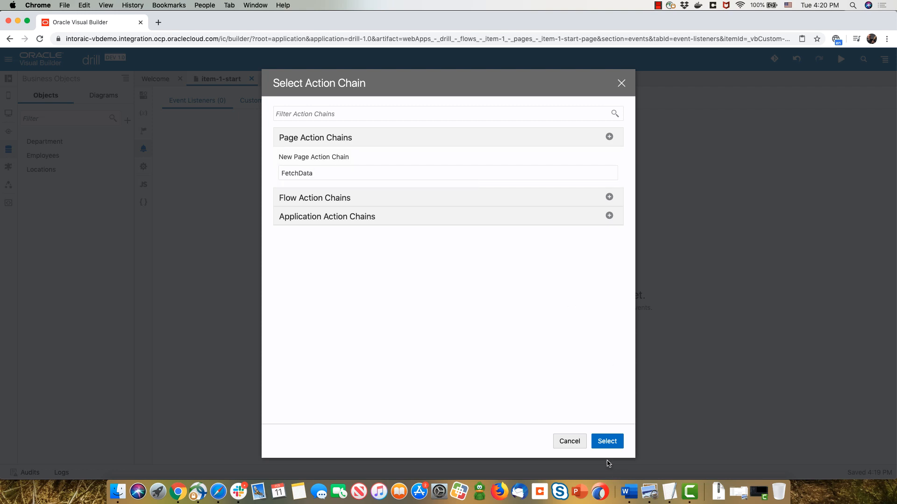
click(607, 441)
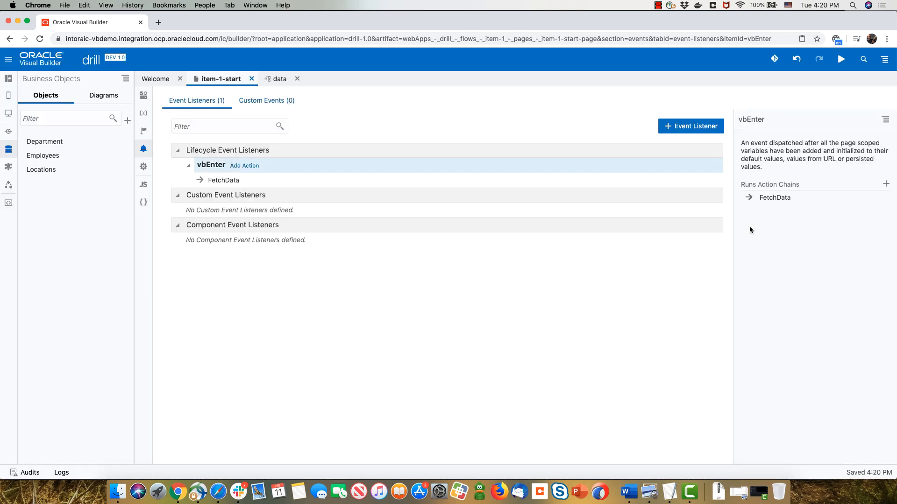
Bring up the FetchData action chain's diagram for editing
click(223, 180)
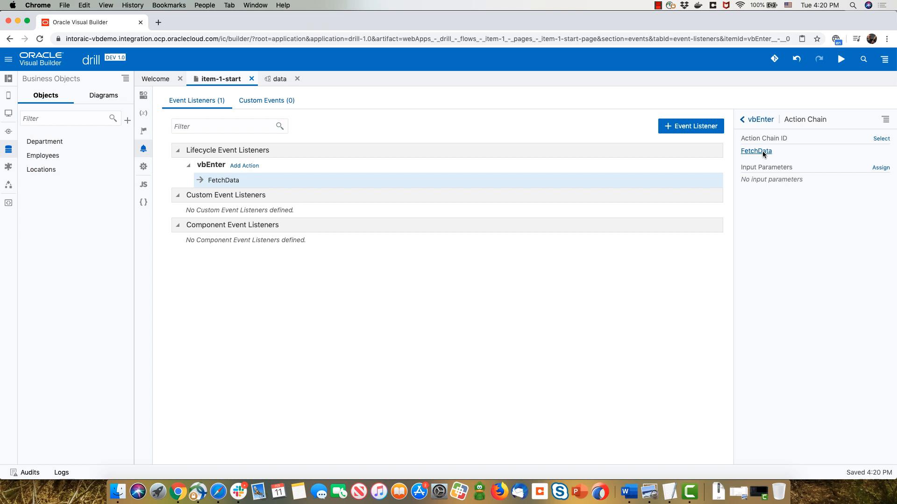
click(755, 151)
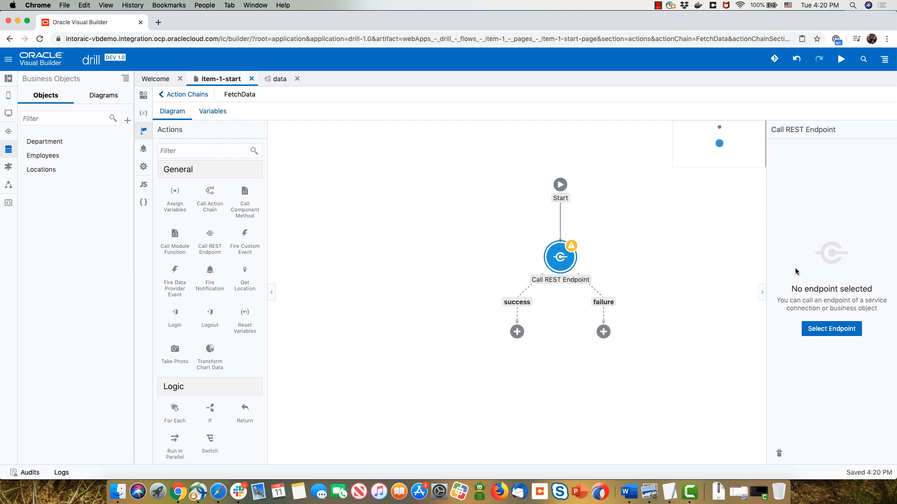
Point the Call REST Endpoint action at the Department GET /Department endpoint
click(830, 327)
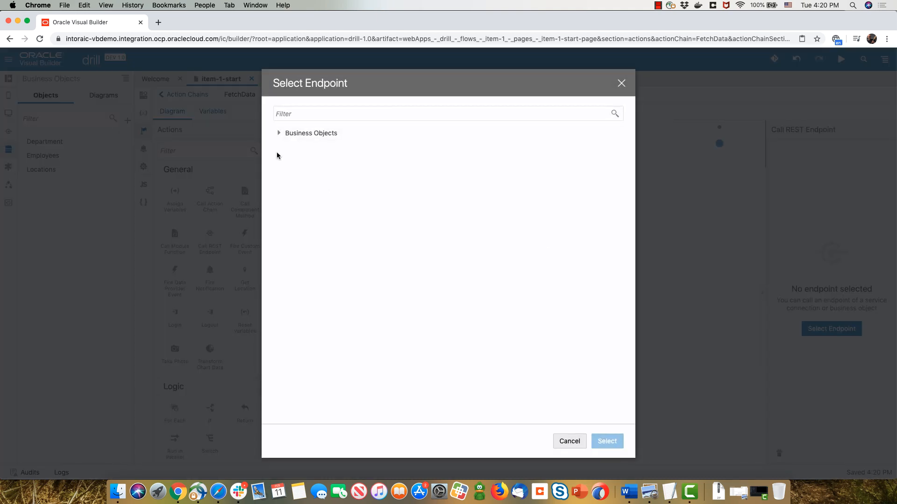
click(278, 132)
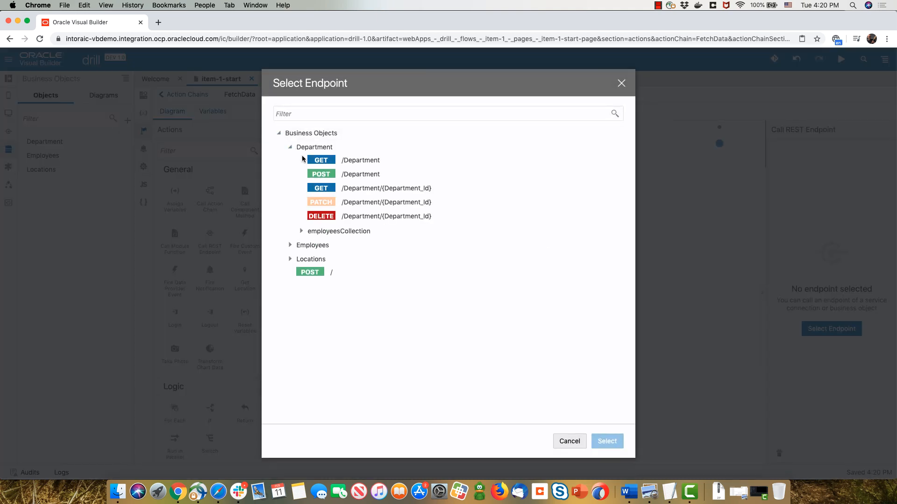
click(360, 160)
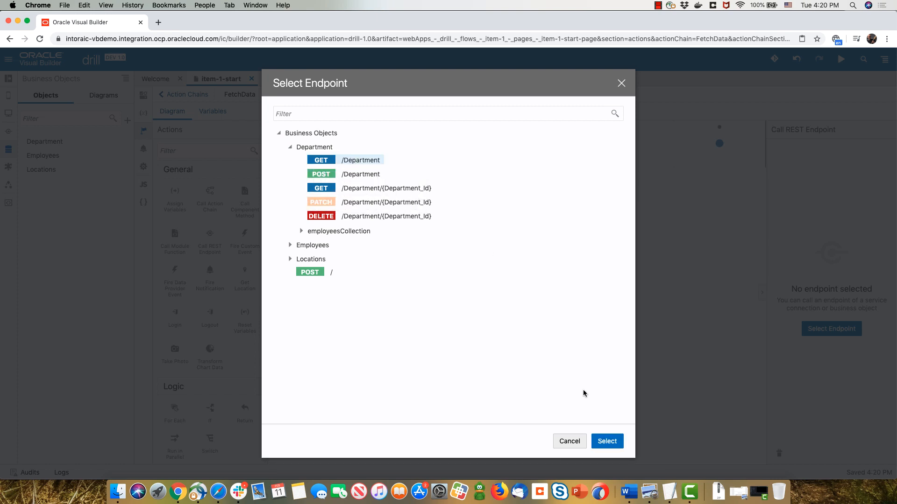
click(606, 441)
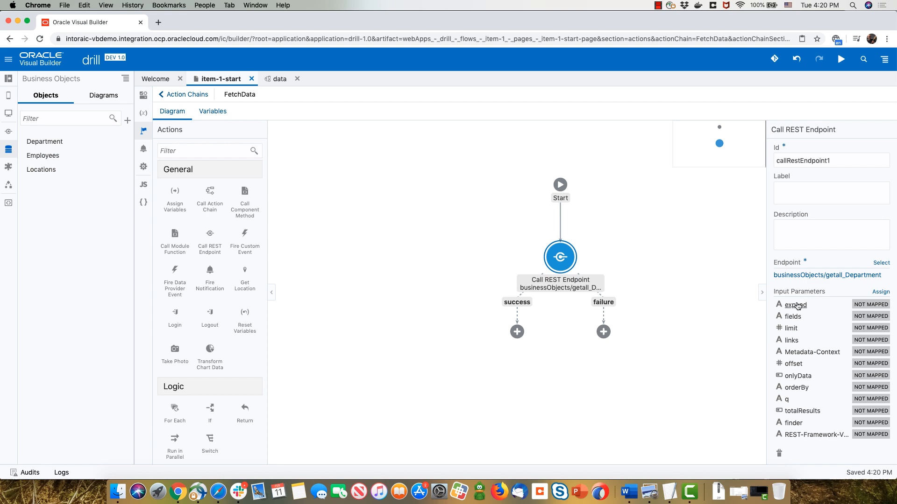
Set the expand parameter to employeesCollection and rename the action id to FetchDepts
click(880, 295)
text(employeesCollection)
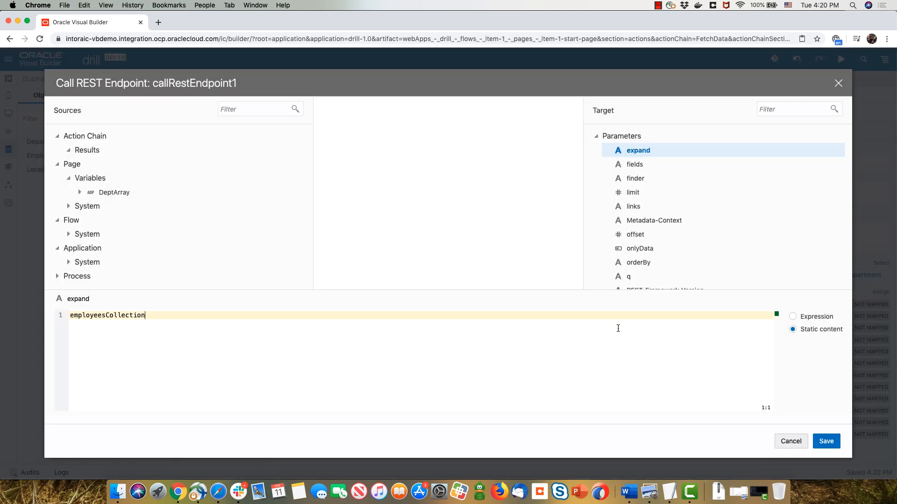
click(825, 440)
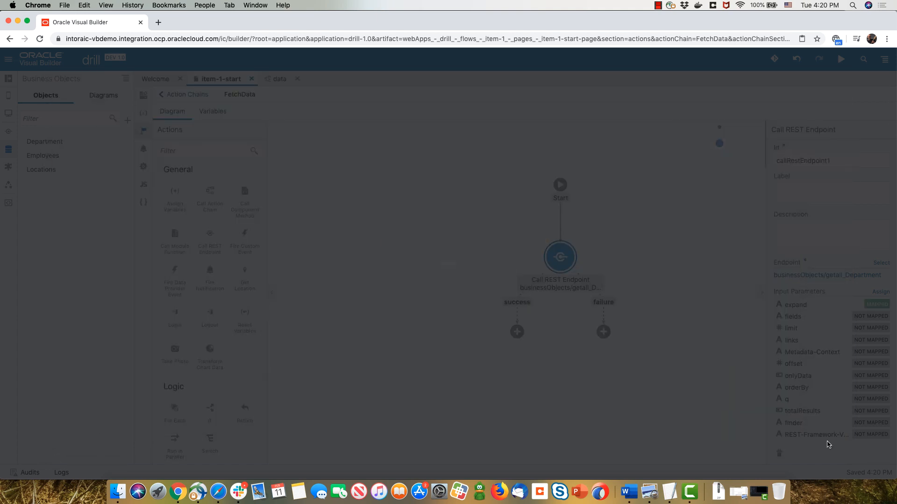
click(559, 256)
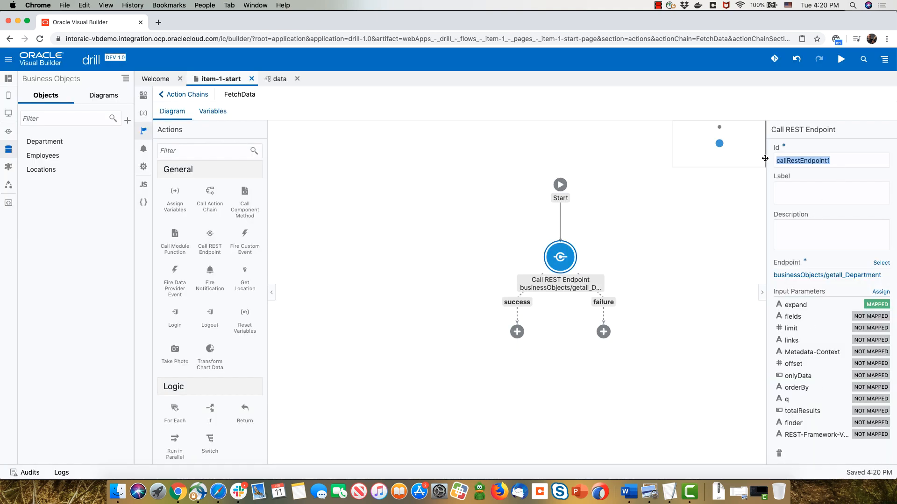
text(FetchData)
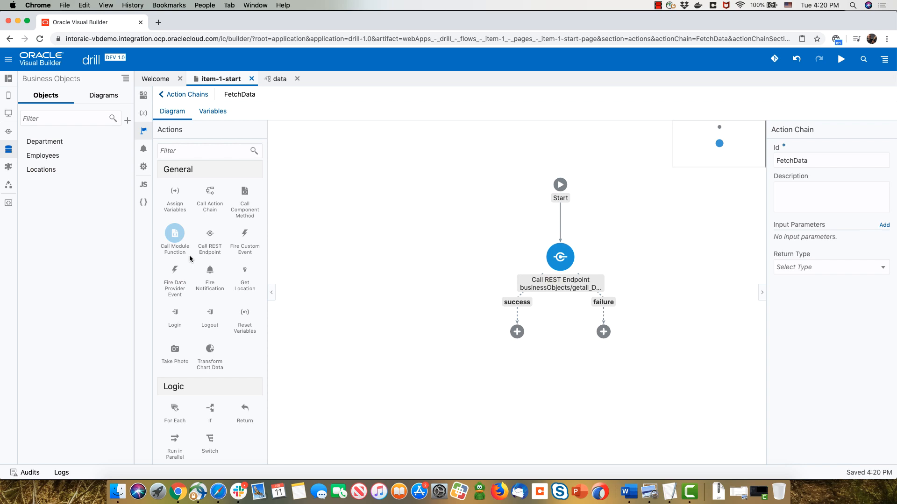
Assign FetchDepts' response body items to DeptArray's data in a new Assign Variables action
click(516, 330)
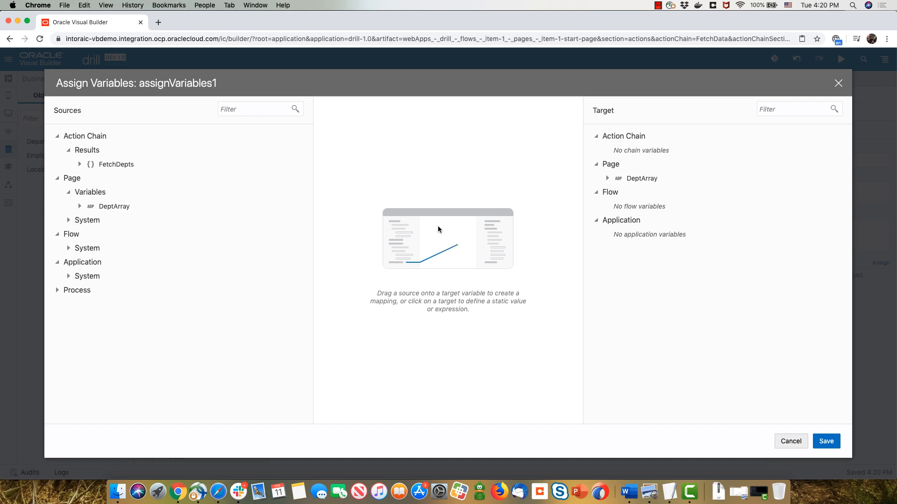
click(80, 165)
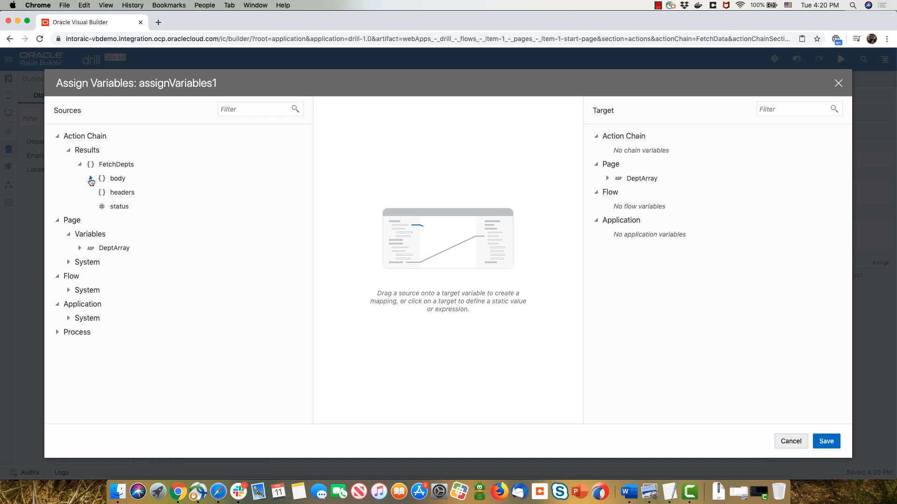
click(90, 178)
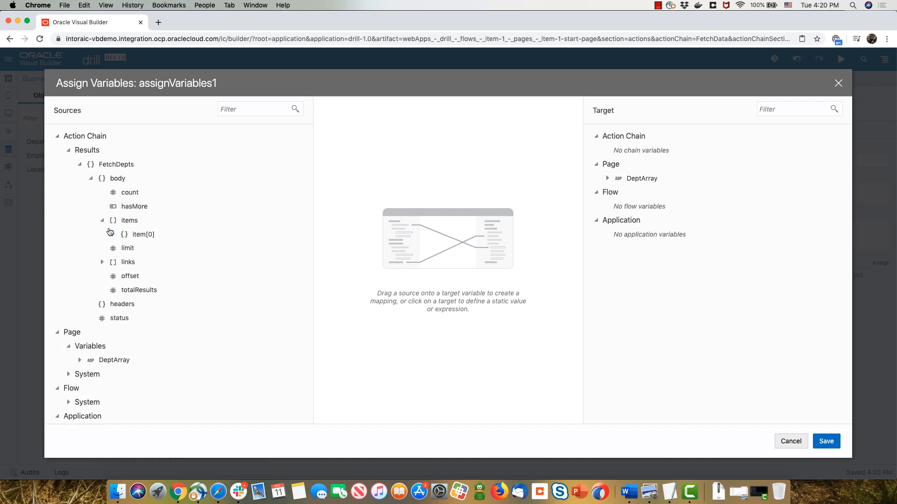
click(118, 234)
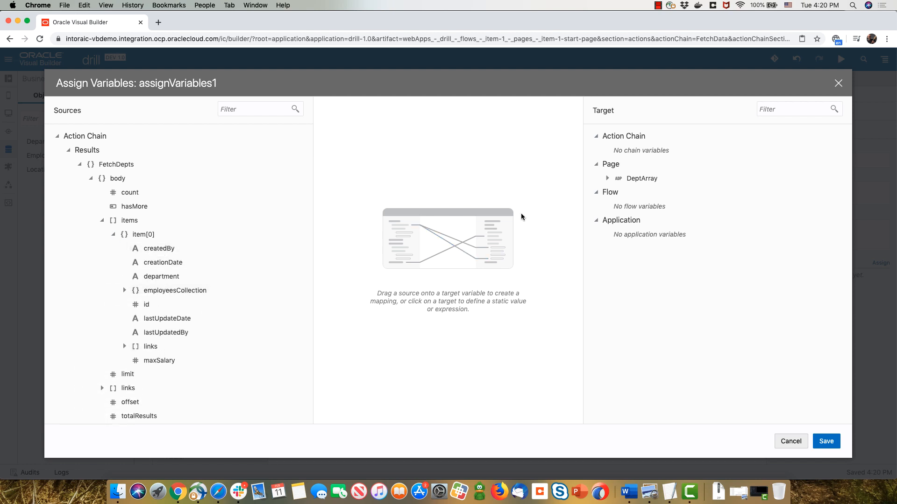
click(608, 177)
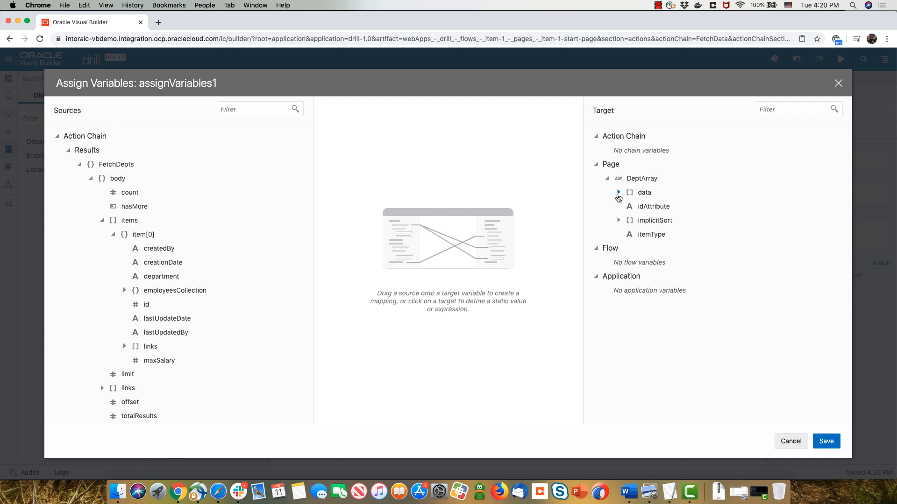
click(618, 193)
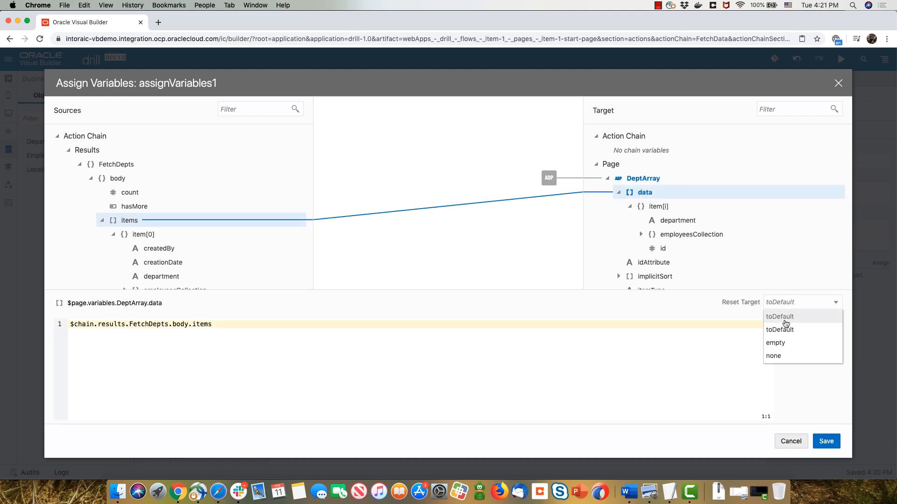
click(775, 342)
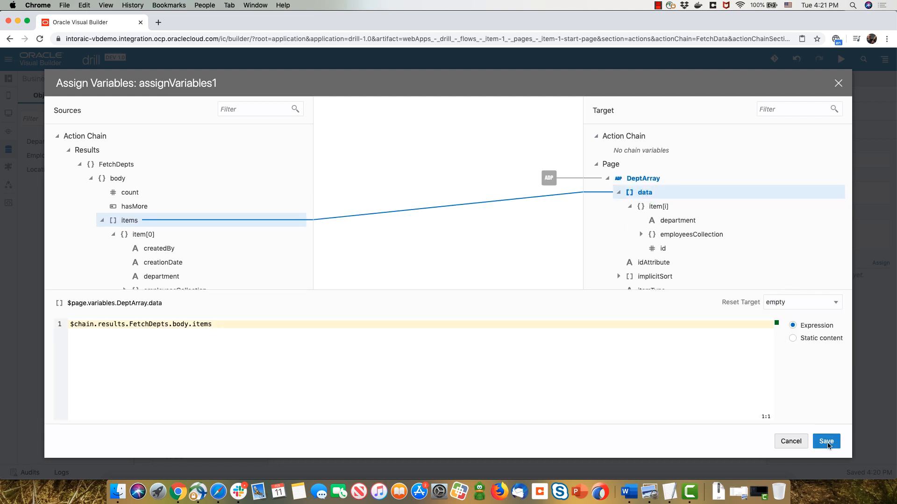
click(825, 441)
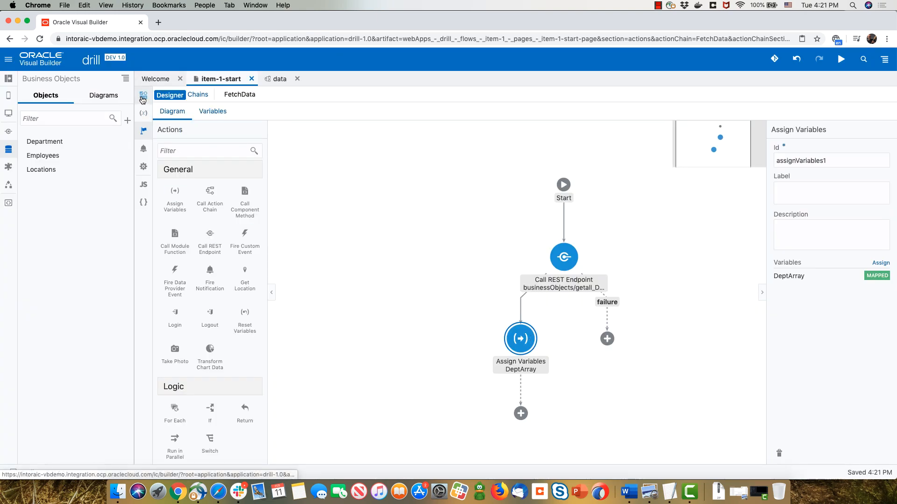
Drop a table on the page bound to DeptArray showing the id and department columns
click(142, 95)
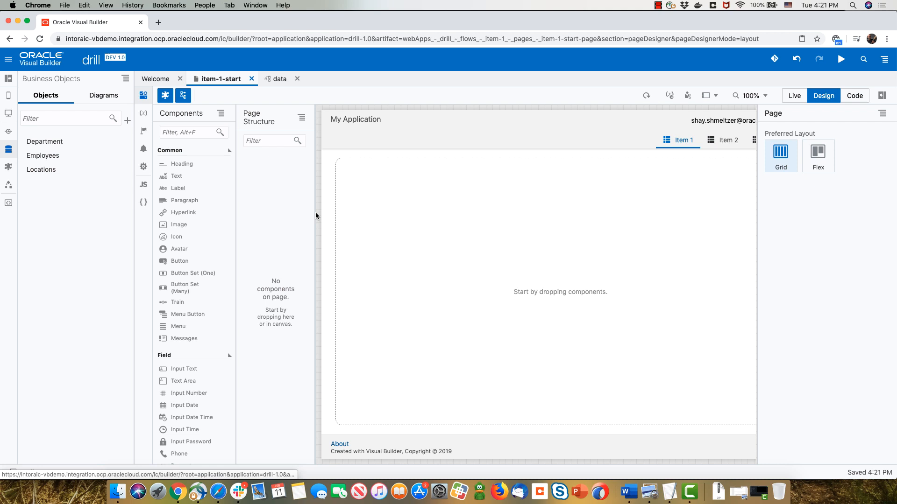
scroll(down, 3)
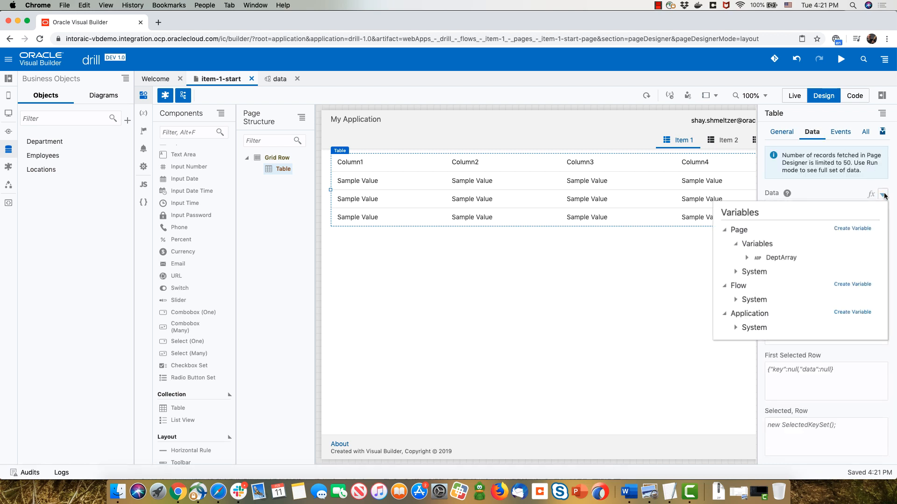
click(780, 258)
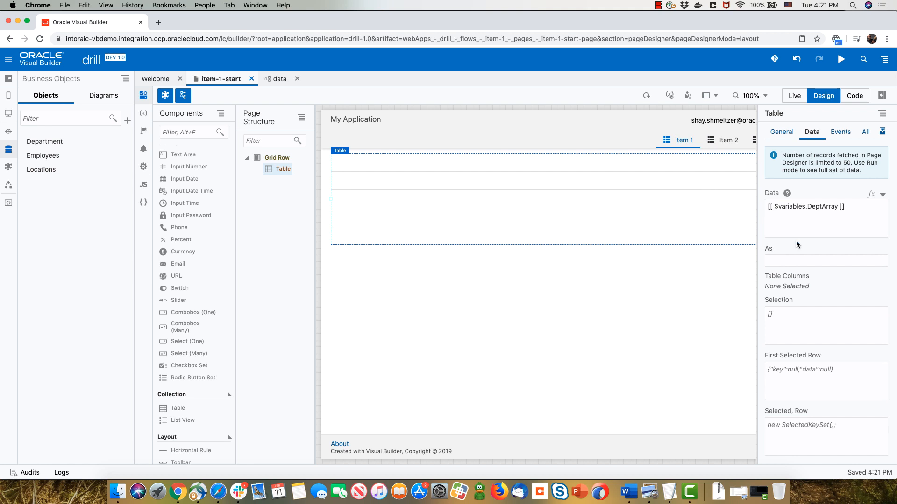
click(883, 278)
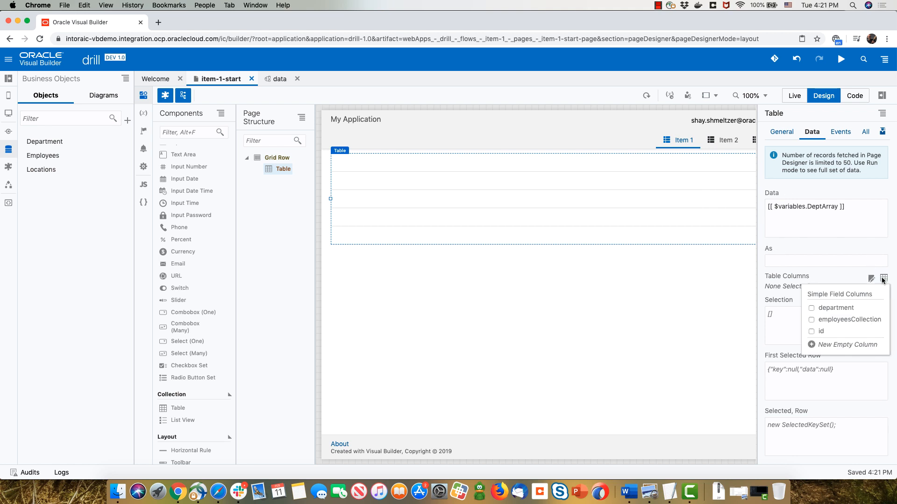
click(810, 332)
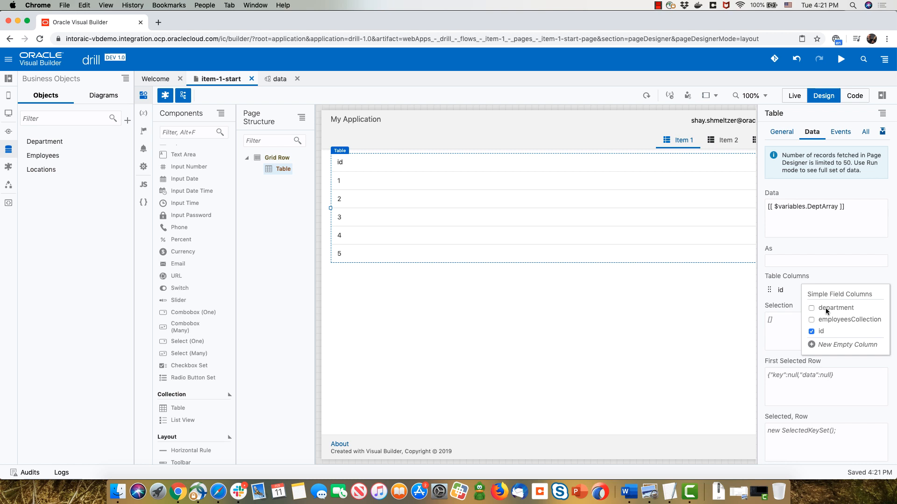
click(811, 307)
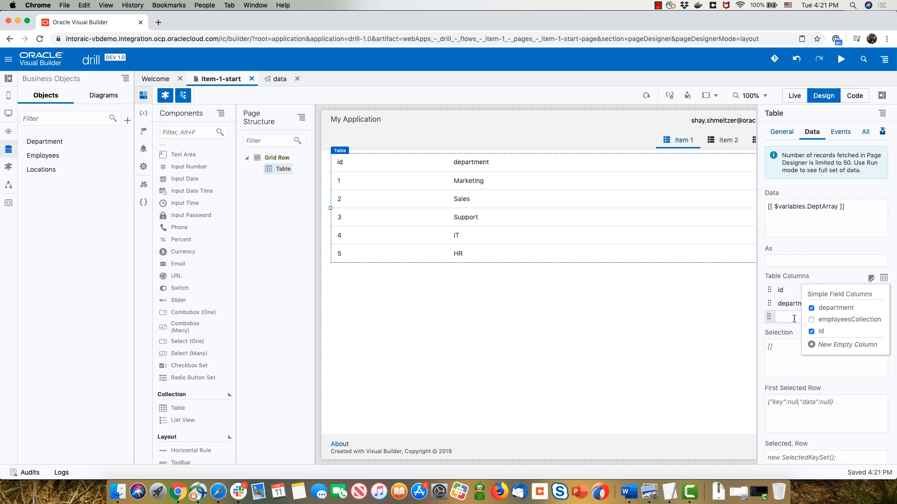
Add an empty column named Employees to the table
text(Empl)
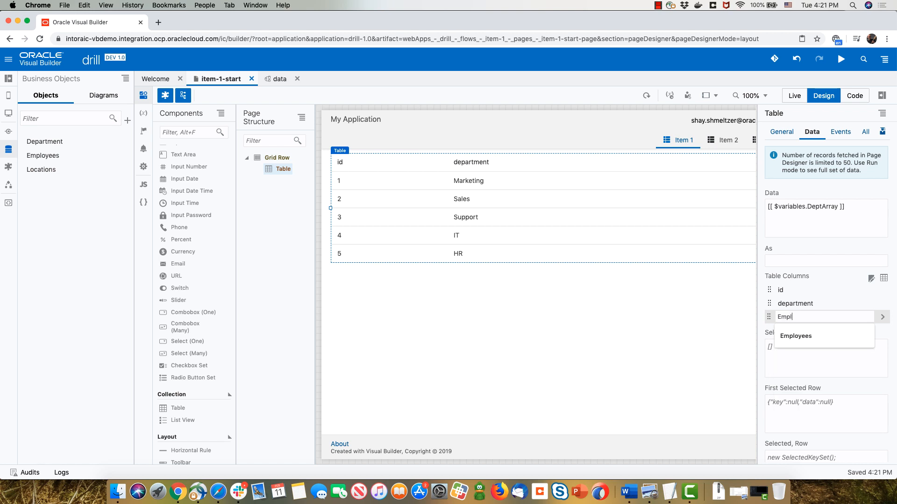
click(796, 335)
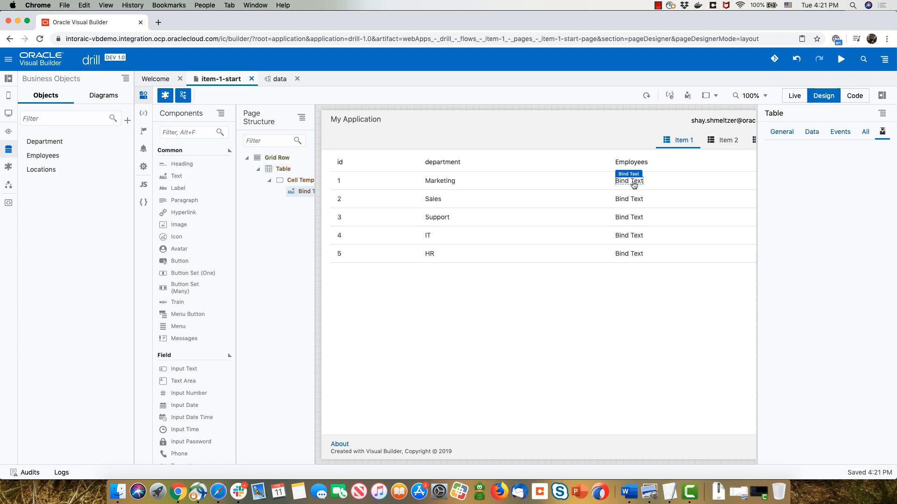
Inspect the Employees cell's bound text and switch the designer to Code view
click(629, 180)
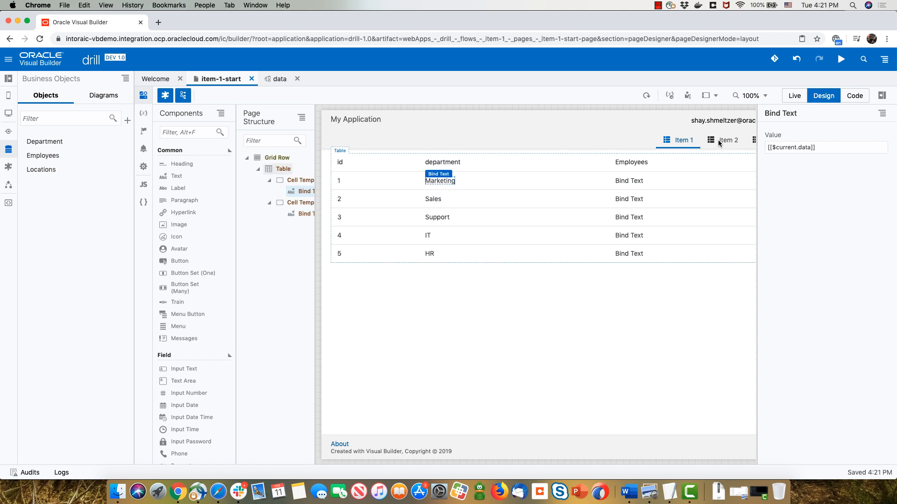
click(855, 96)
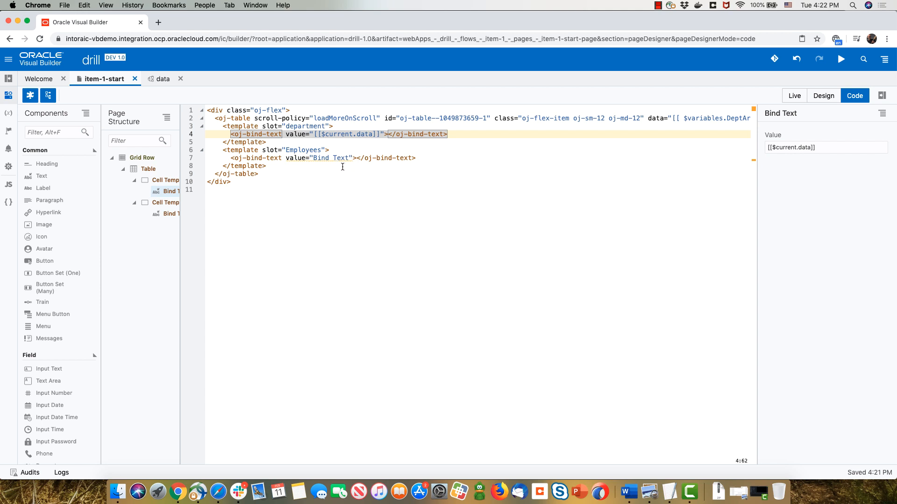
mouse_move(841, 59)
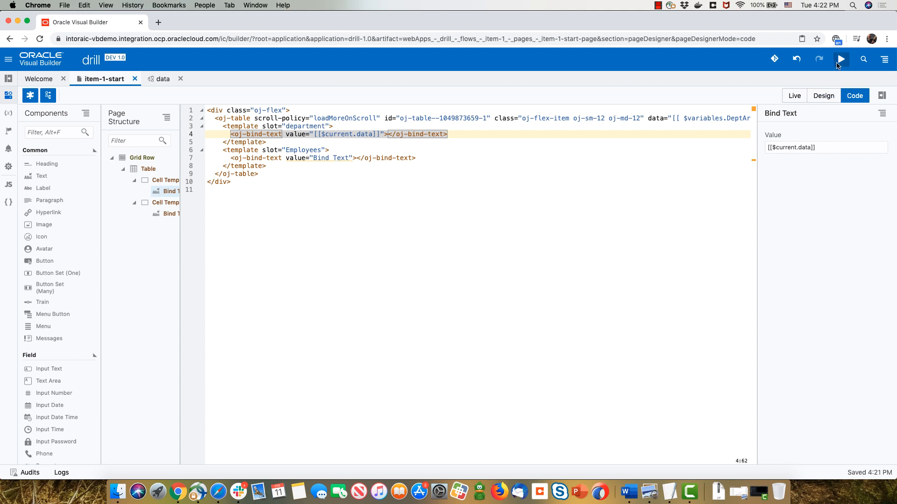
Run the preview and expand DeptArray's first department down to its employeesCollection items in the console
click(841, 59)
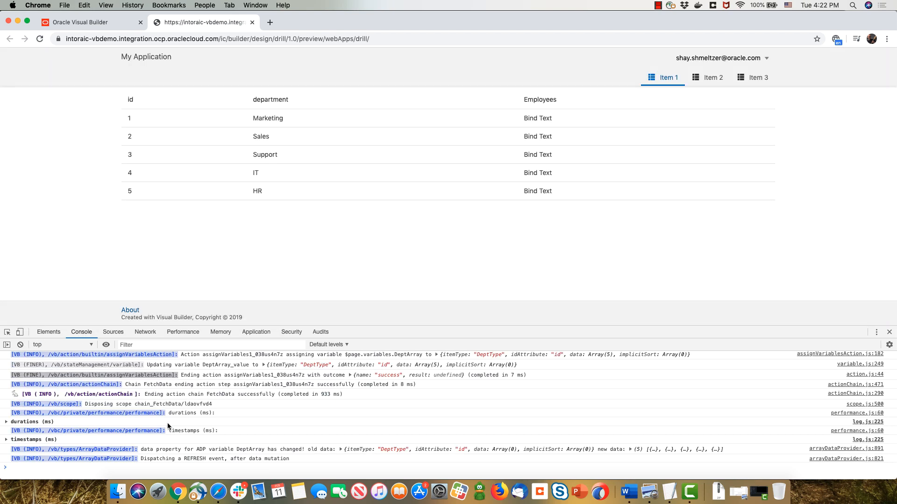
mouse_move(625, 451)
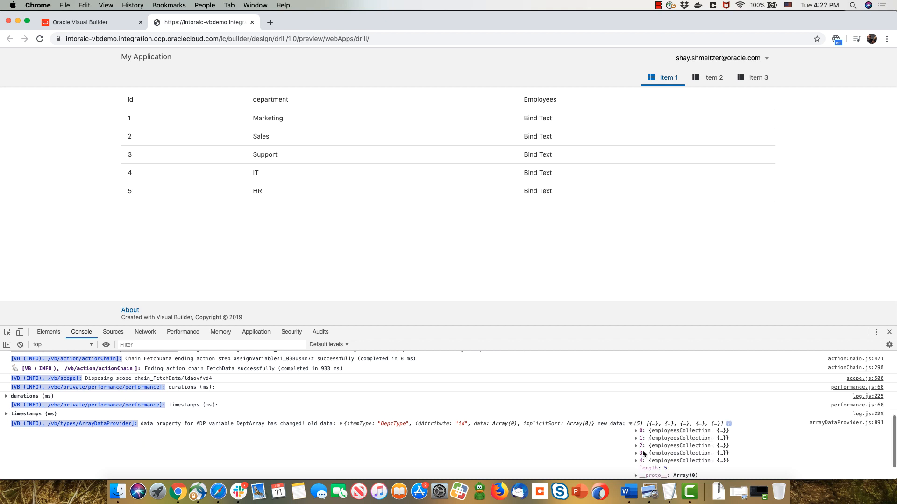
click(637, 431)
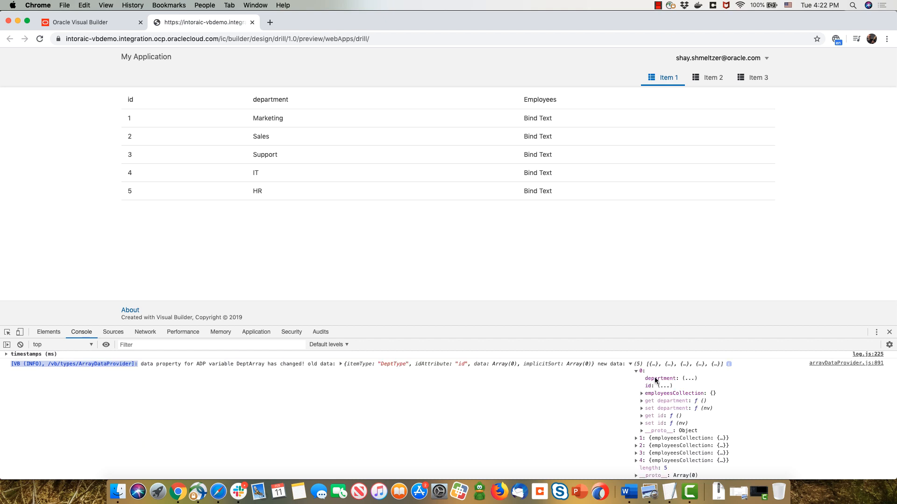
mouse_move(665, 383)
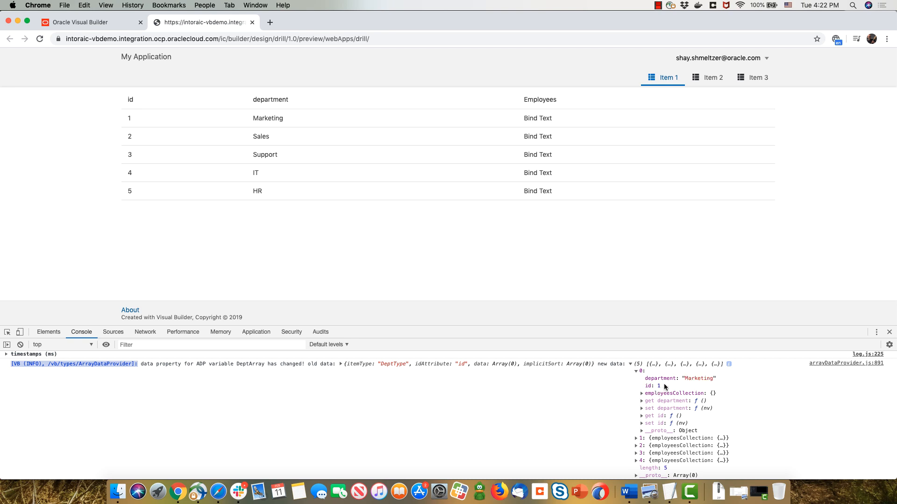
click(642, 393)
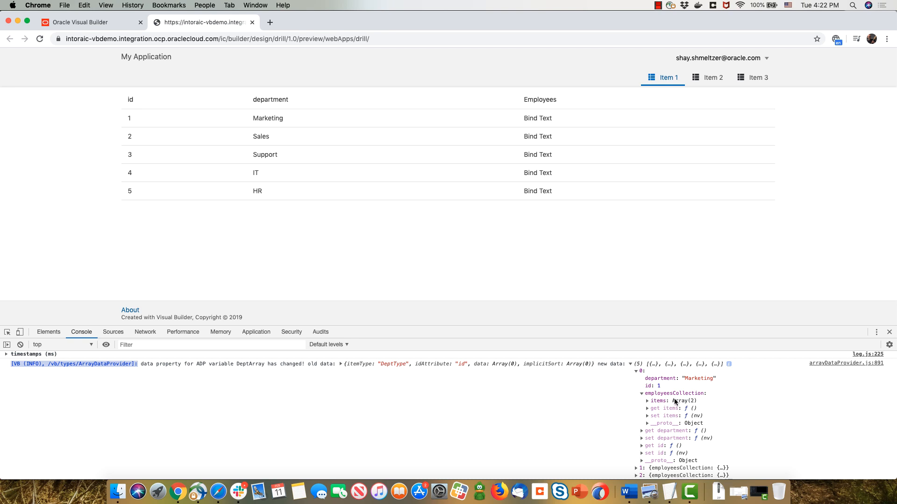
click(647, 401)
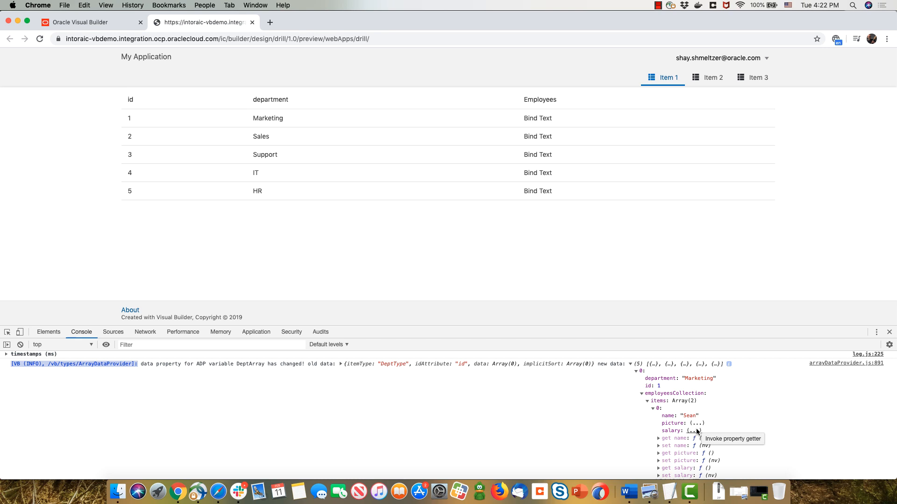
click(651, 409)
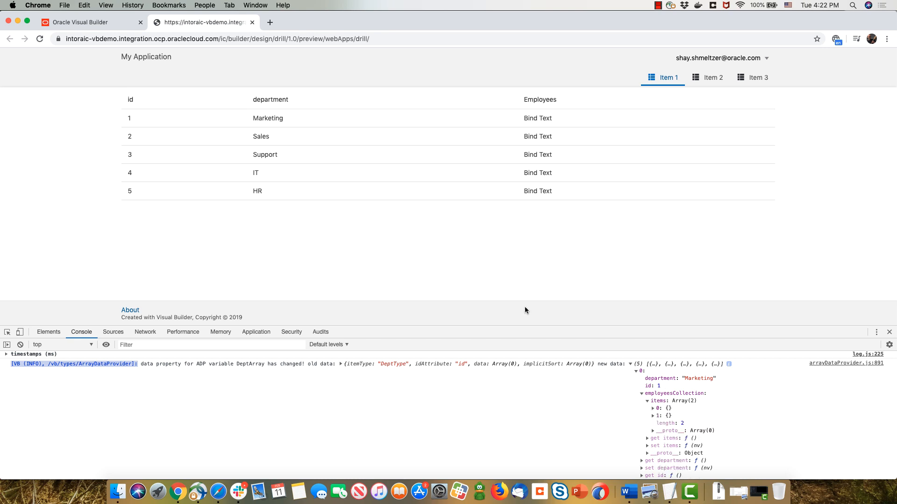
mouse_move(131, 51)
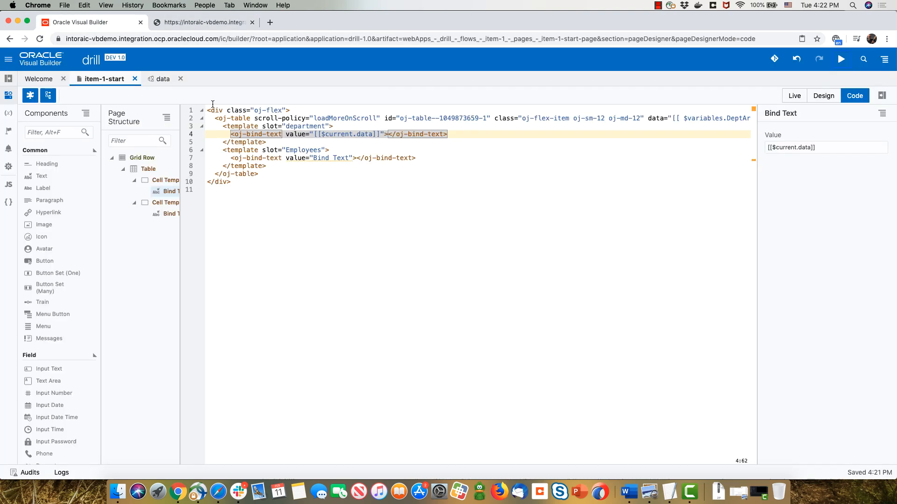
click(330, 158)
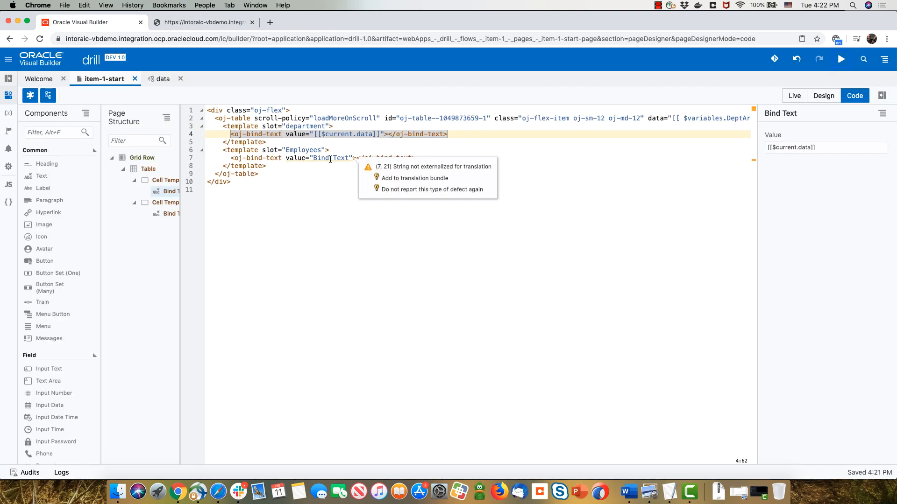
click(302, 150)
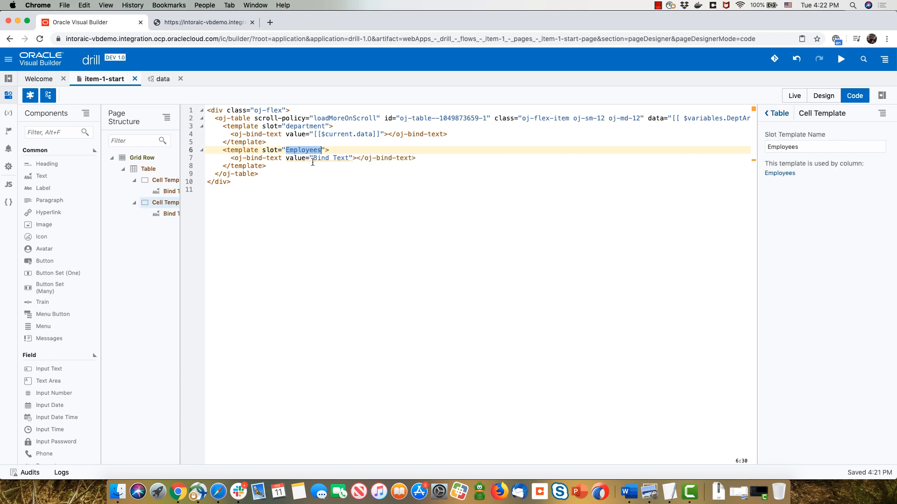
click(313, 159)
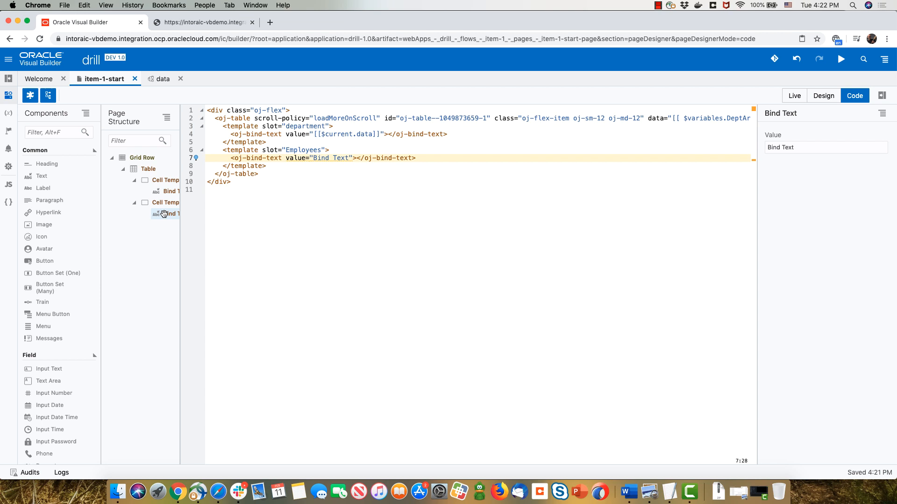
Surround the Employees text with a Bind For Each loop and clear its placeholder [1,2,3] data
right_click(167, 214)
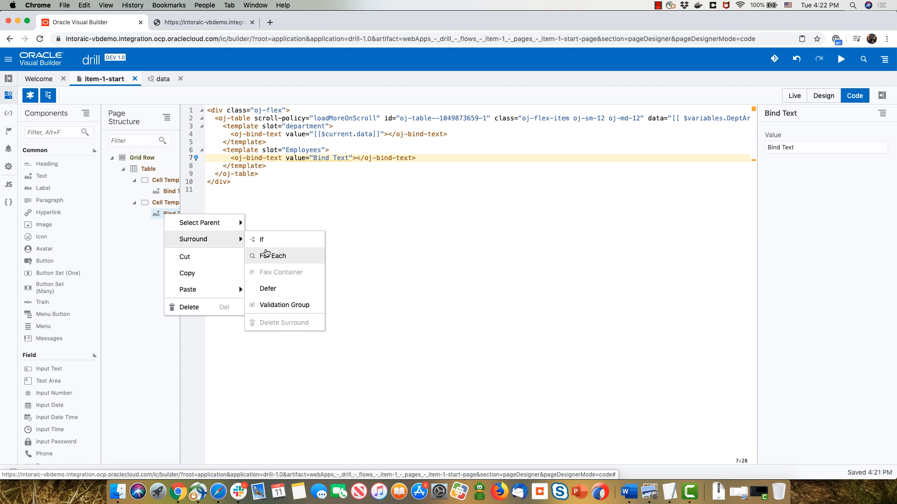
click(272, 256)
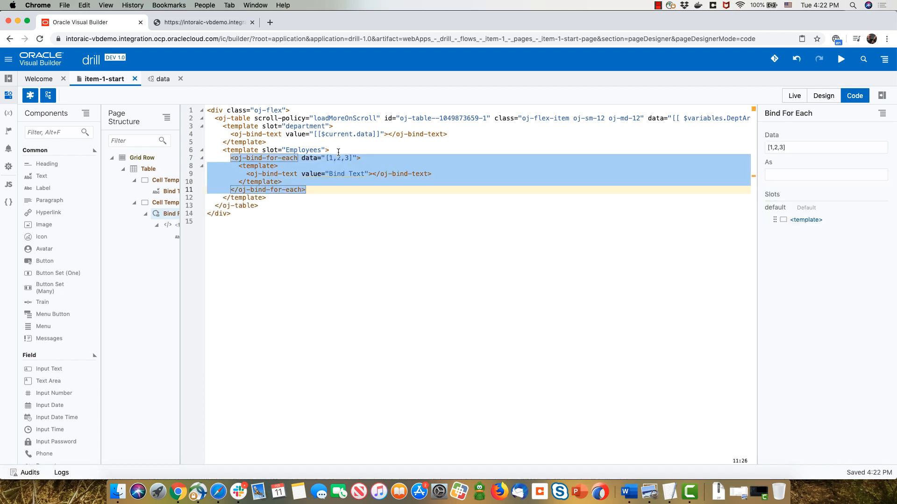
click(353, 158)
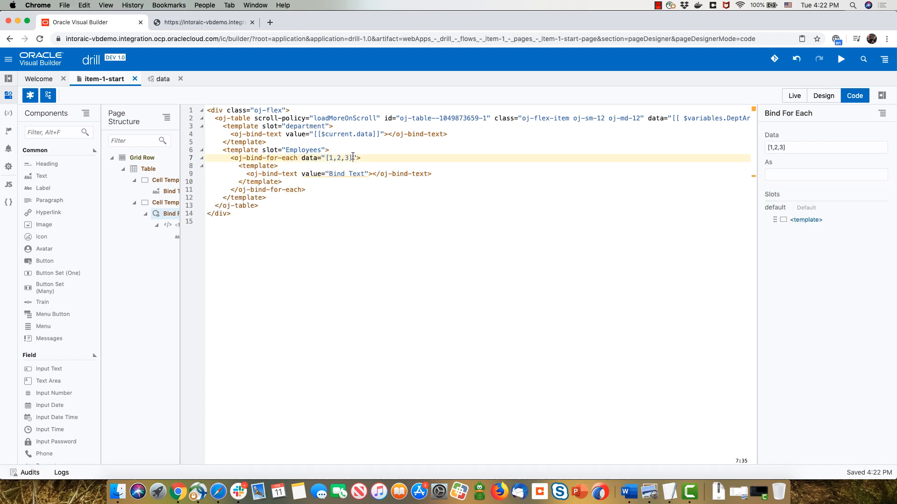
double_click(338, 158)
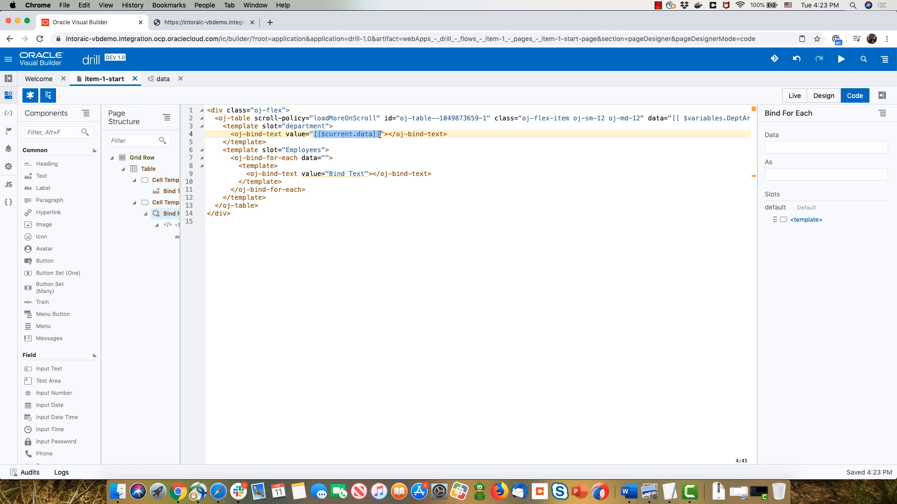
click(346, 133)
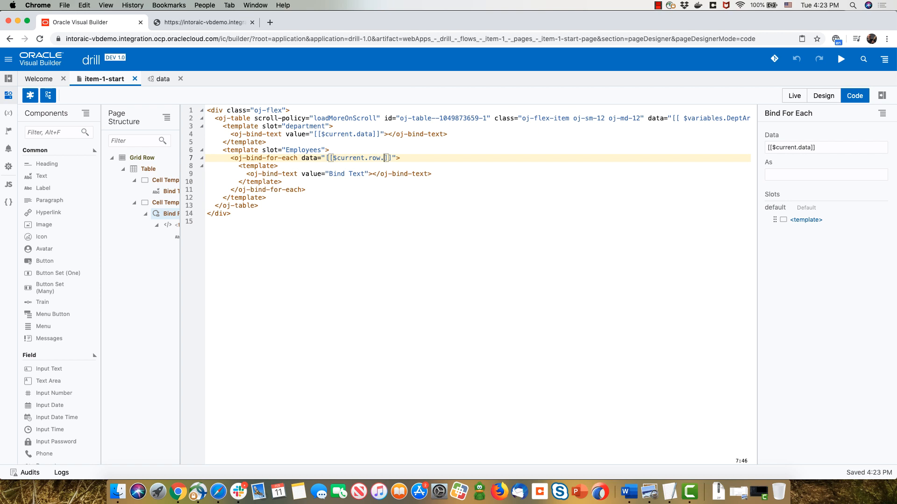
Set the loop data to [[$current.data.employeesCollection.items]]
text([[$current.data]])
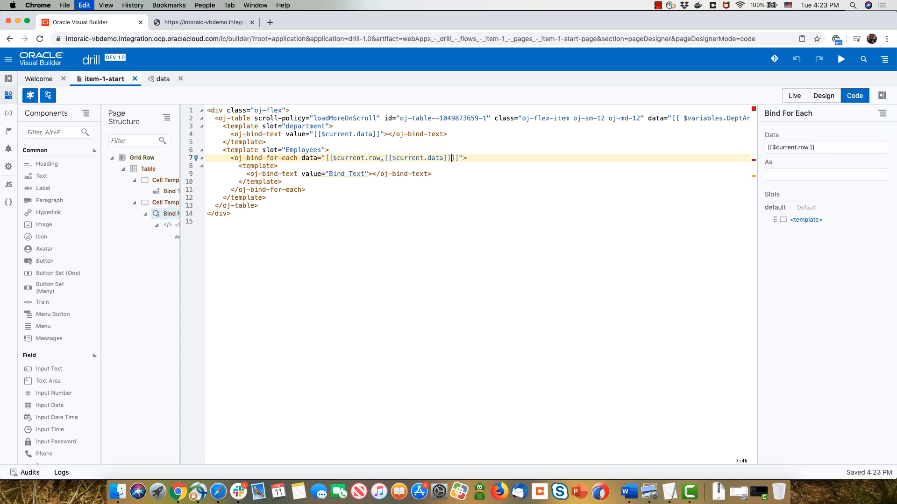
text(.e)
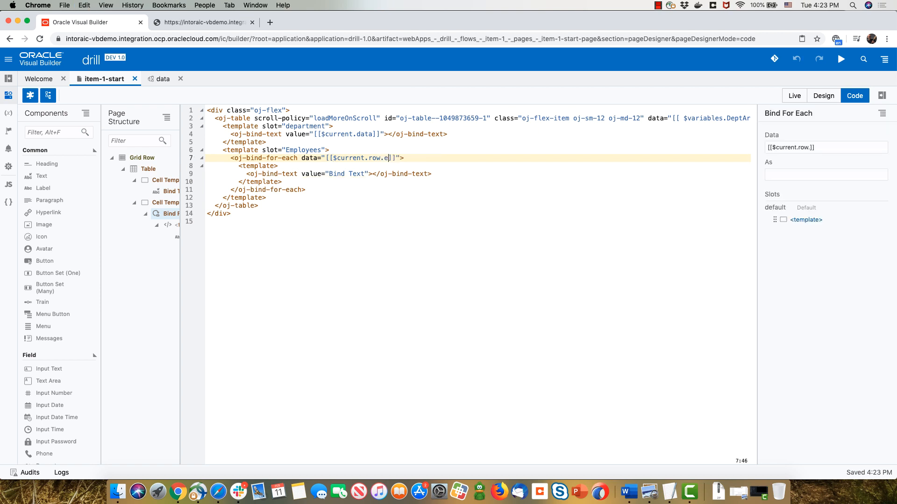
text(mployees)
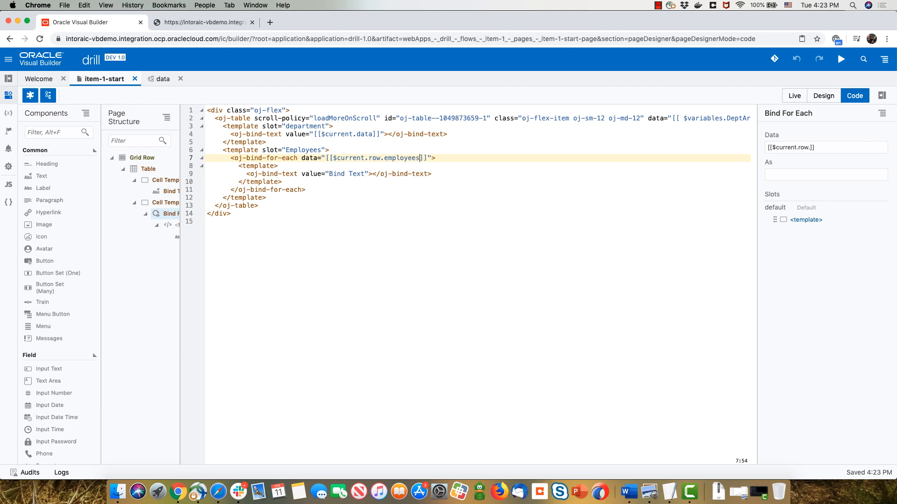
text(Collection)
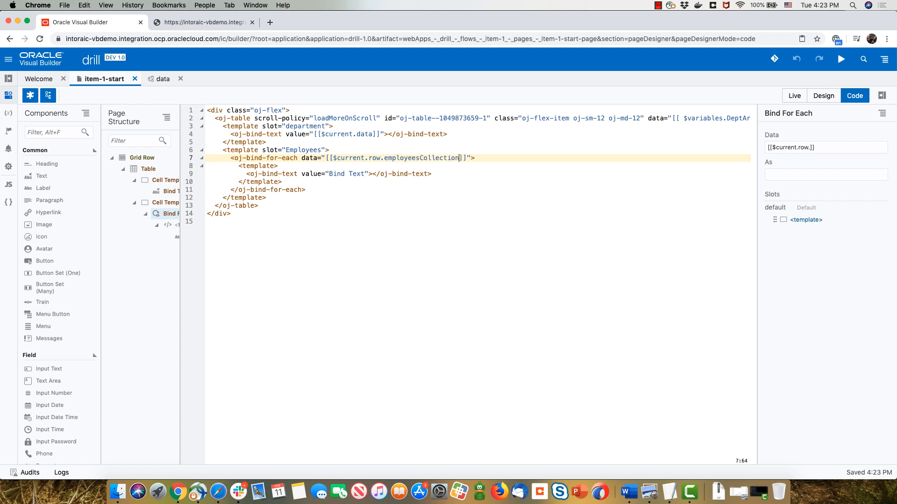
text(.ite)
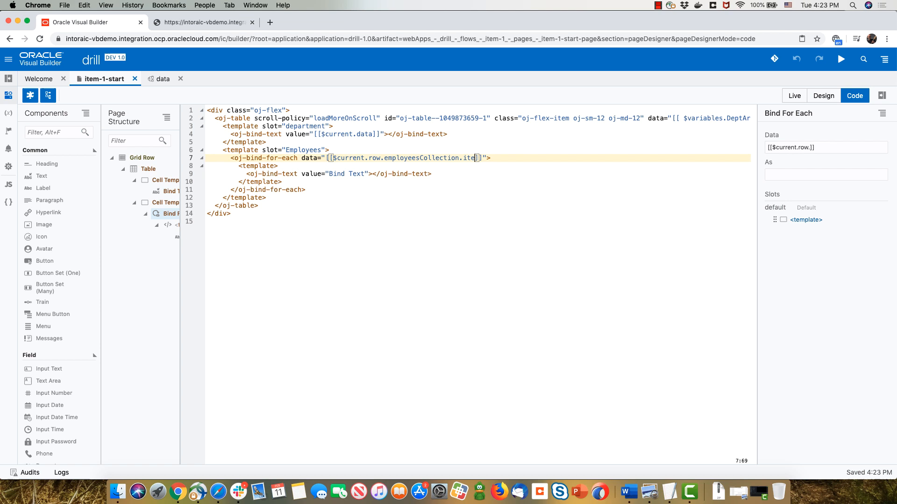
text(ms)
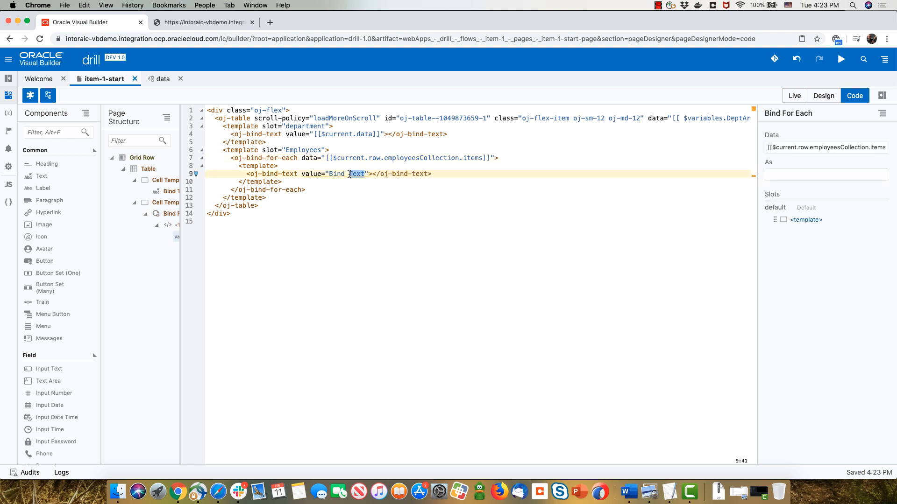
Bind each looped entry's text to $current.data.name + ' ' + $current.data.salary
click(356, 174)
text([[$current.data)
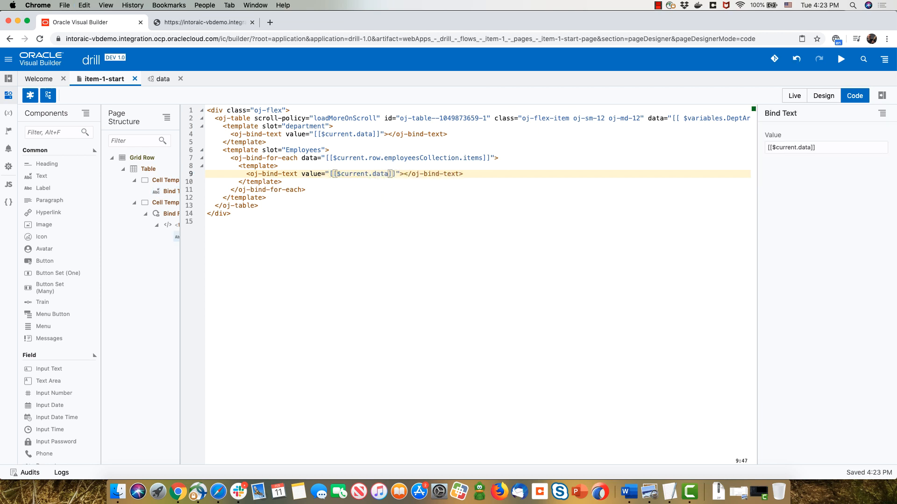
text(.name +)
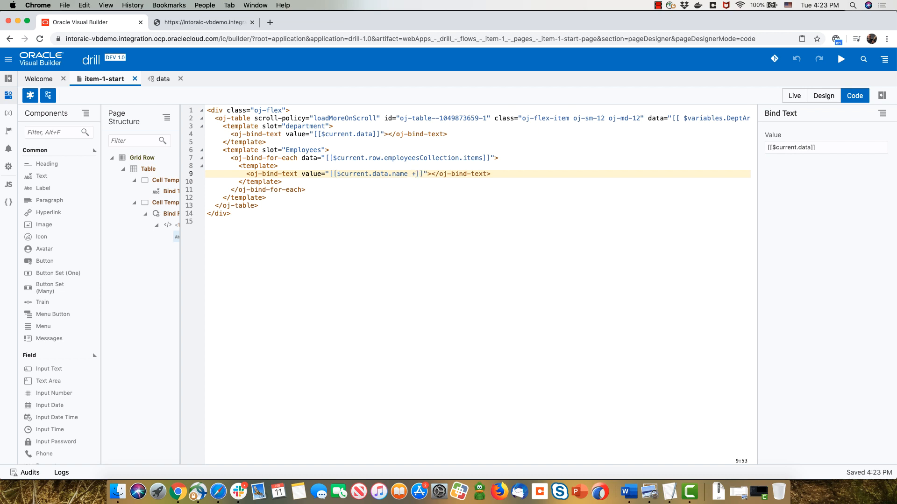
text(' ')
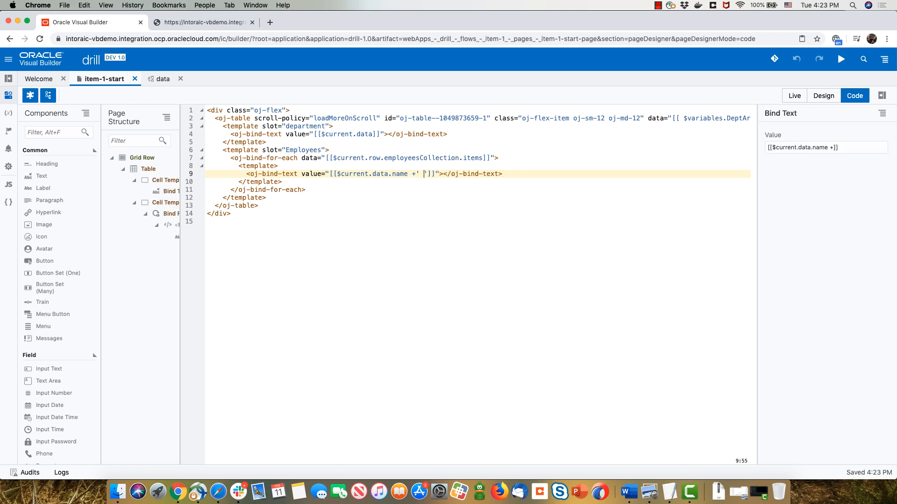
key(Backspace)
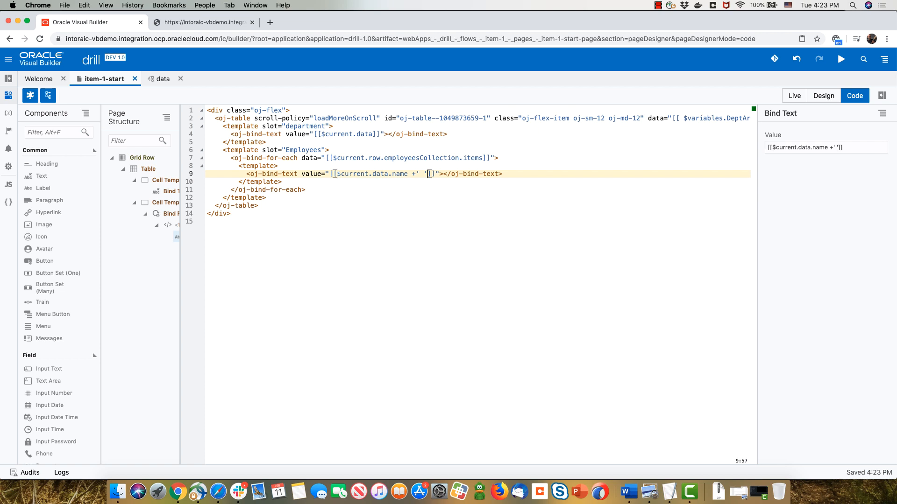
text(+$)
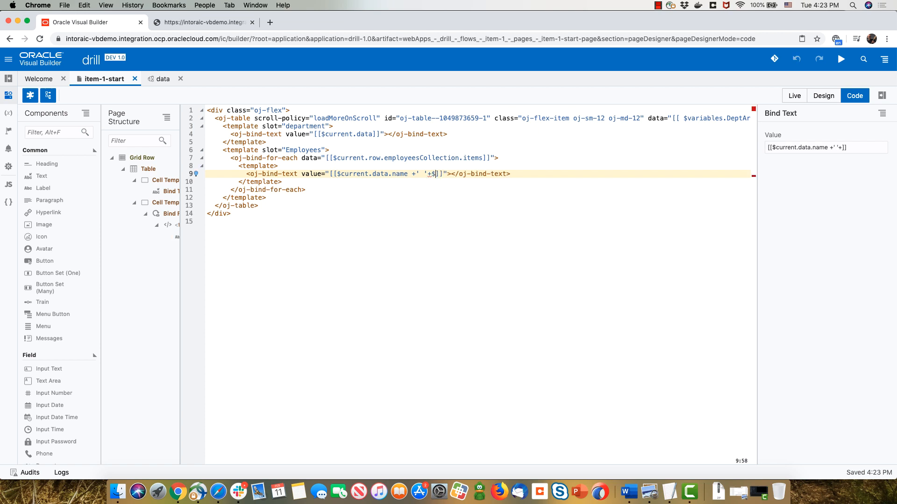
text(current.data.salary)
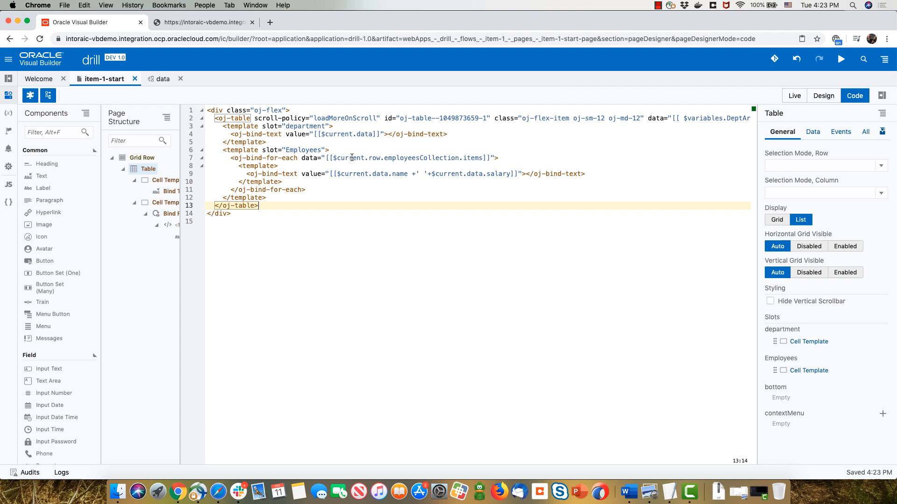
mouse_move(169, 213)
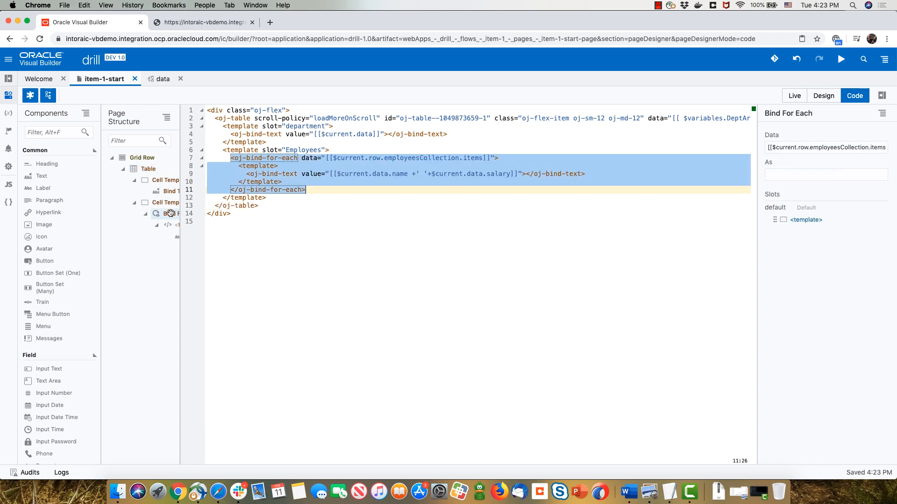
Surround the Bind For Each loop with an If block and check the table in Design view
right_click(169, 213)
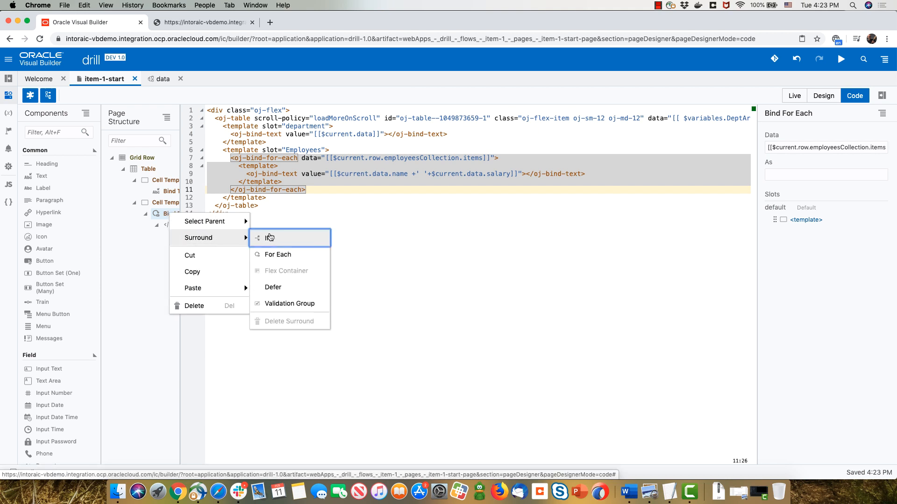
click(271, 238)
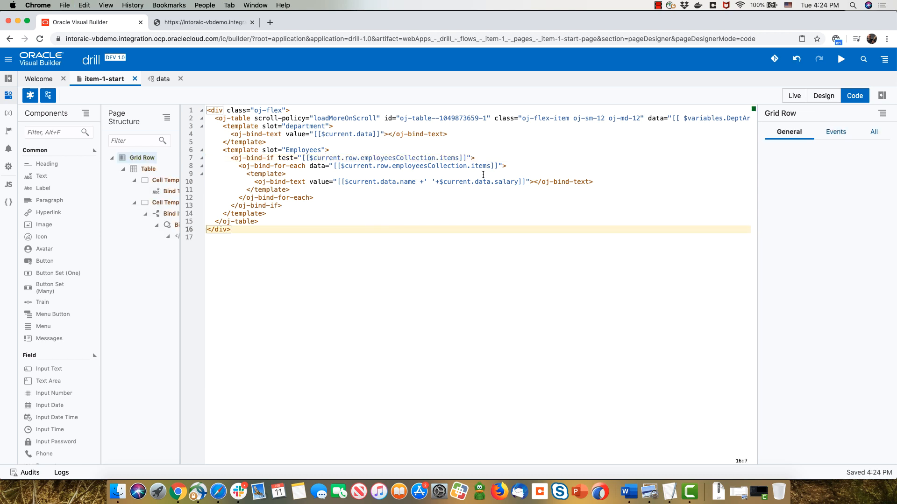
click(823, 96)
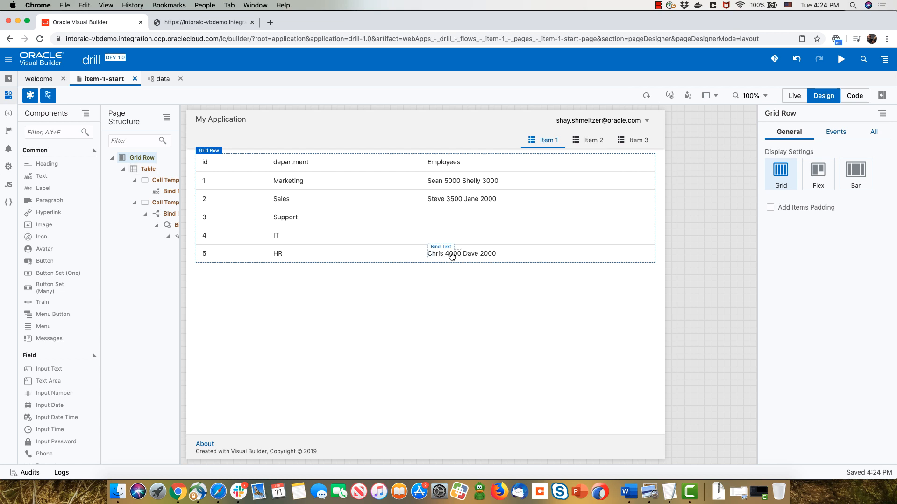
mouse_move(669, 130)
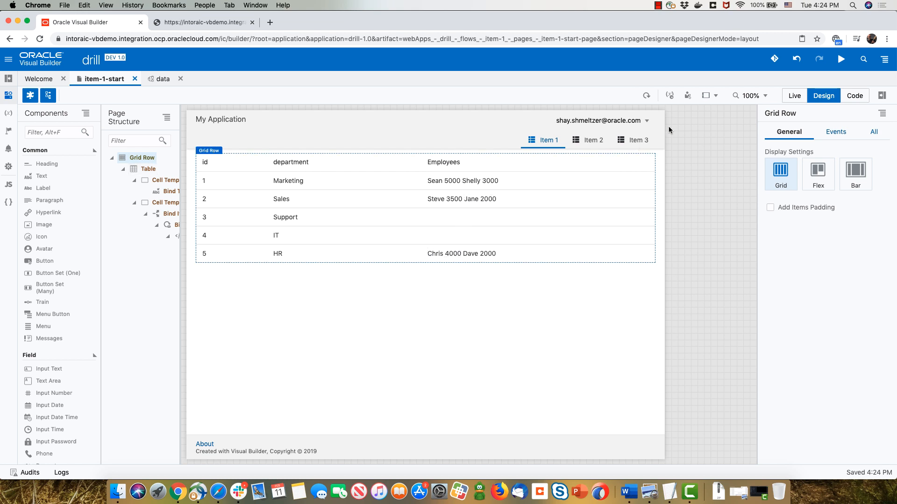
click(855, 95)
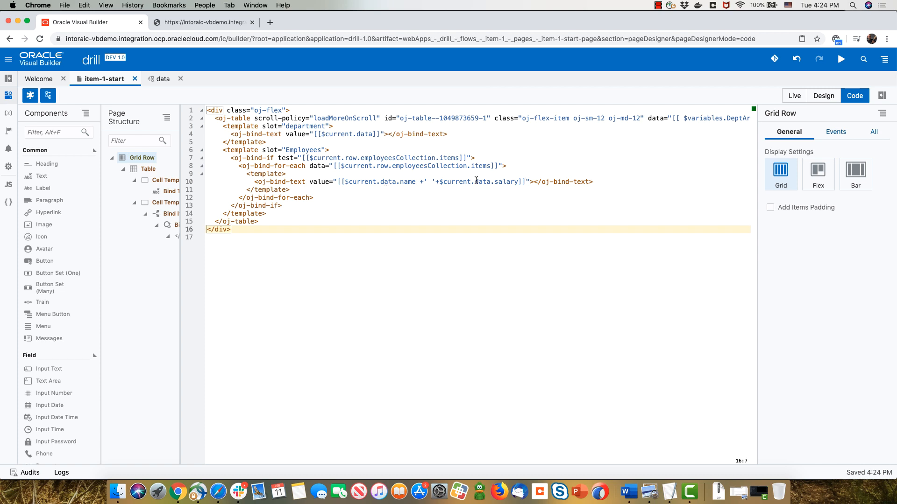
mouse_move(598, 184)
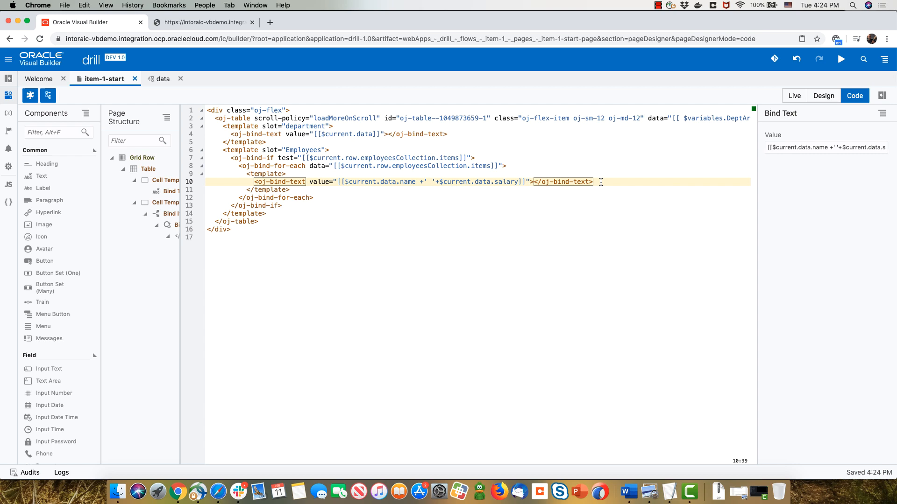
Add a <br> after each employee's bind-text so entries appear on separate lines
text(<br>)
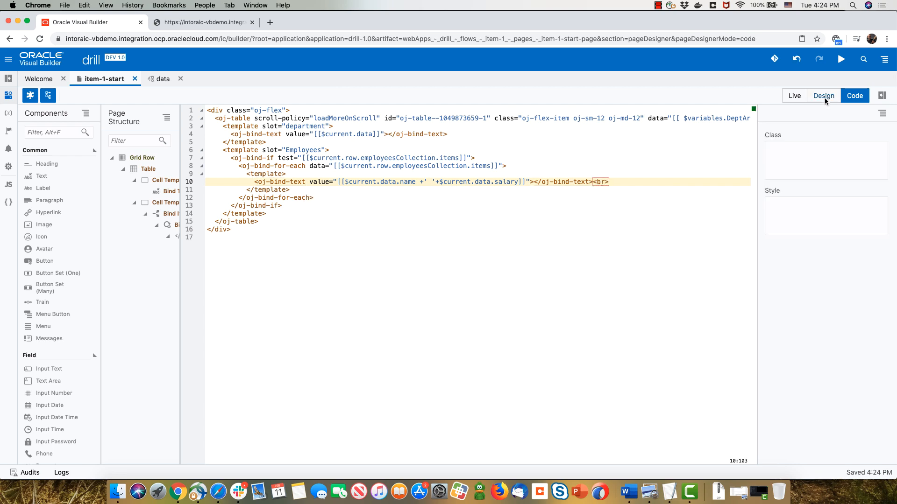
click(824, 95)
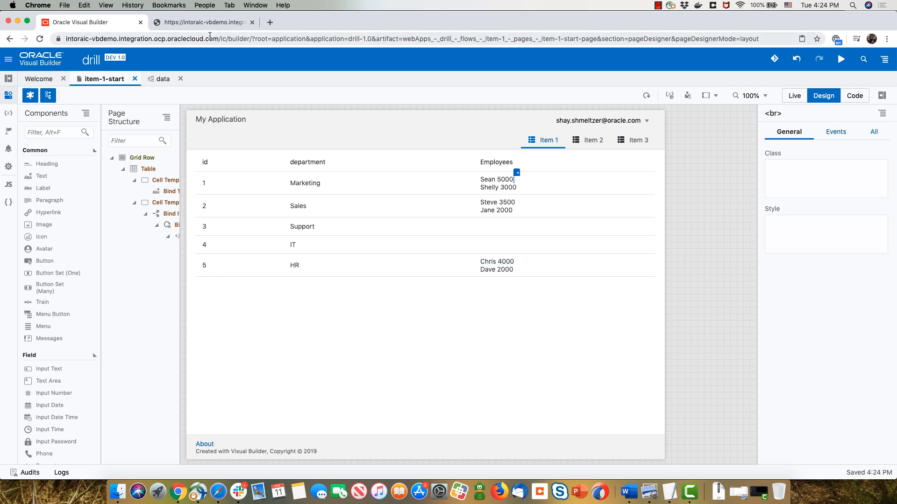
Switch to the running app preview tab and reload it
click(200, 22)
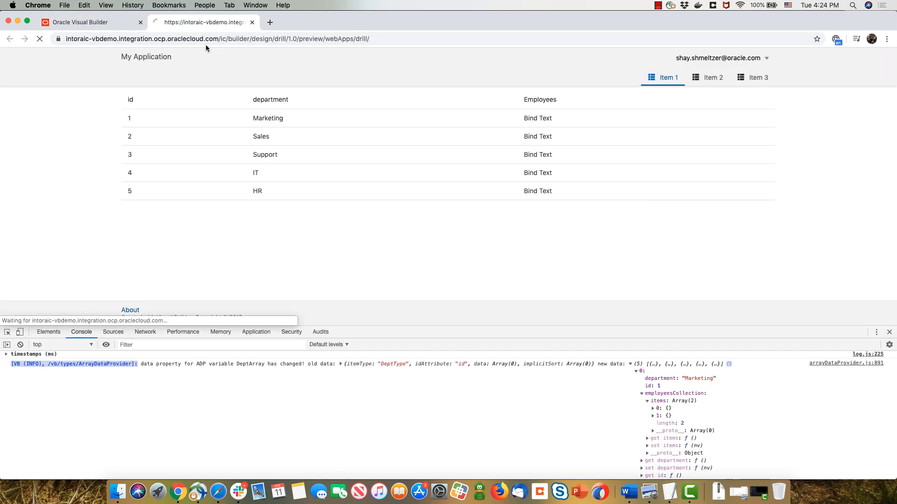
click(39, 38)
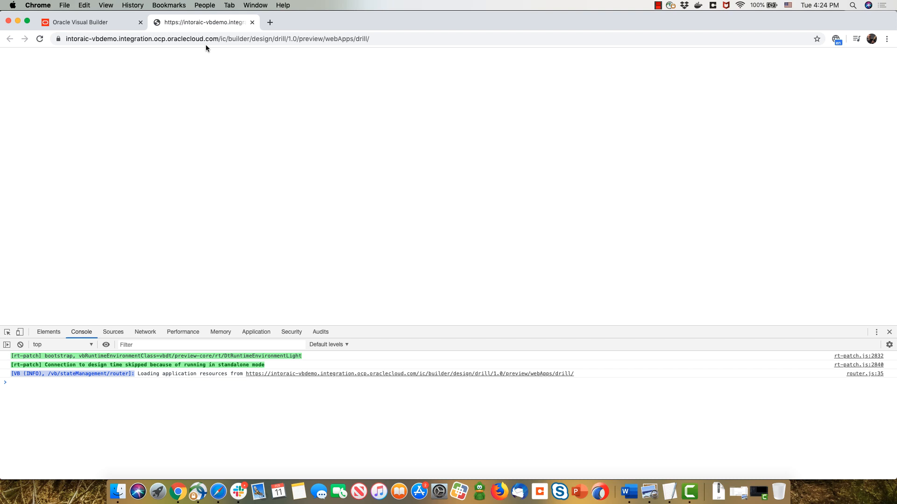